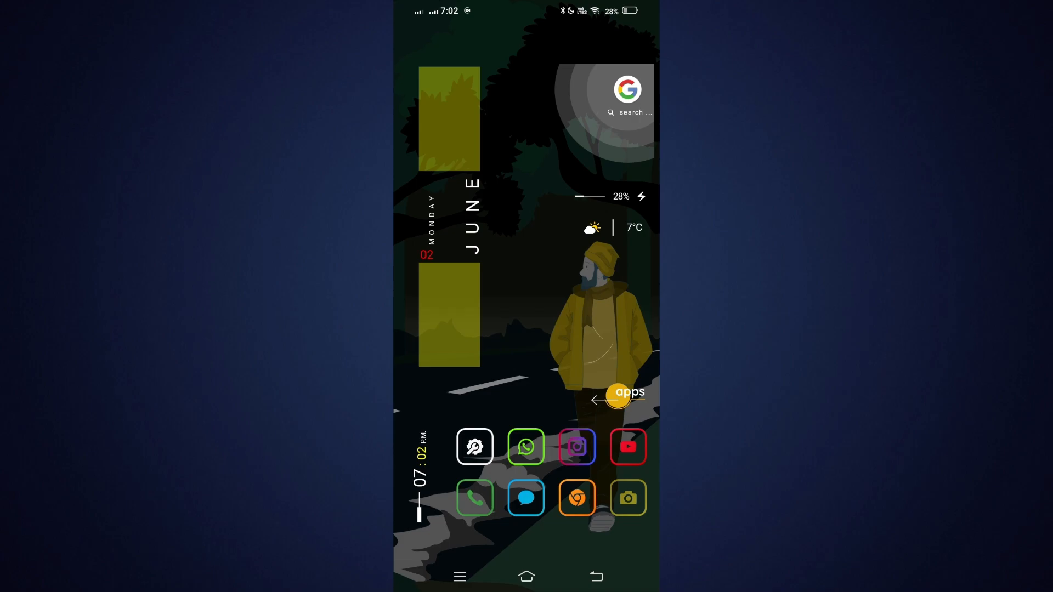
# Install Wide Launcher and scroll through its wallpaper and theme galleries
pyautogui.click(626, 398)
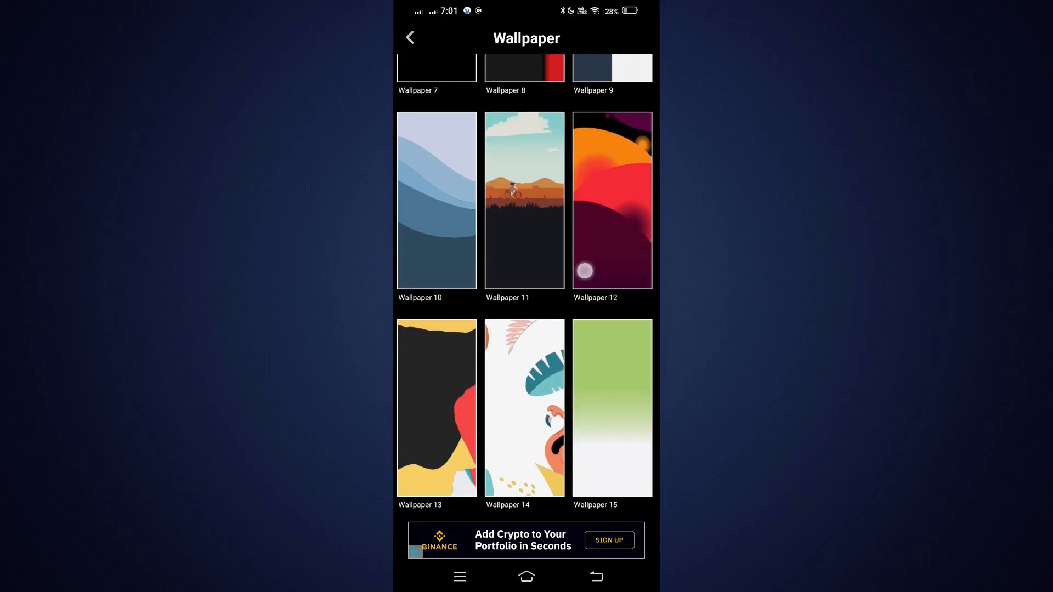
pyautogui.scroll(-3)
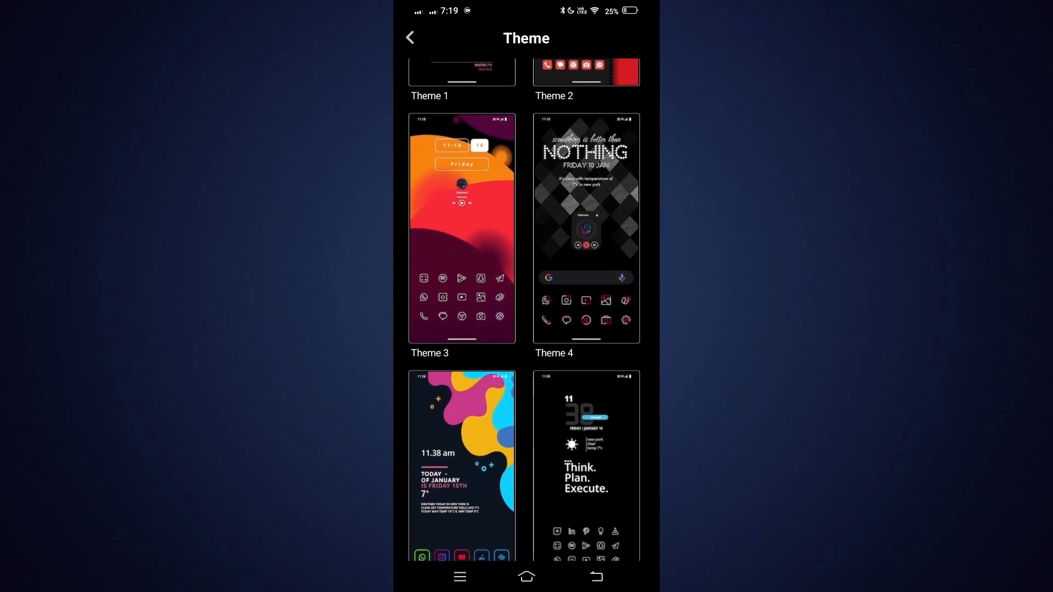
pyautogui.scroll(-3)
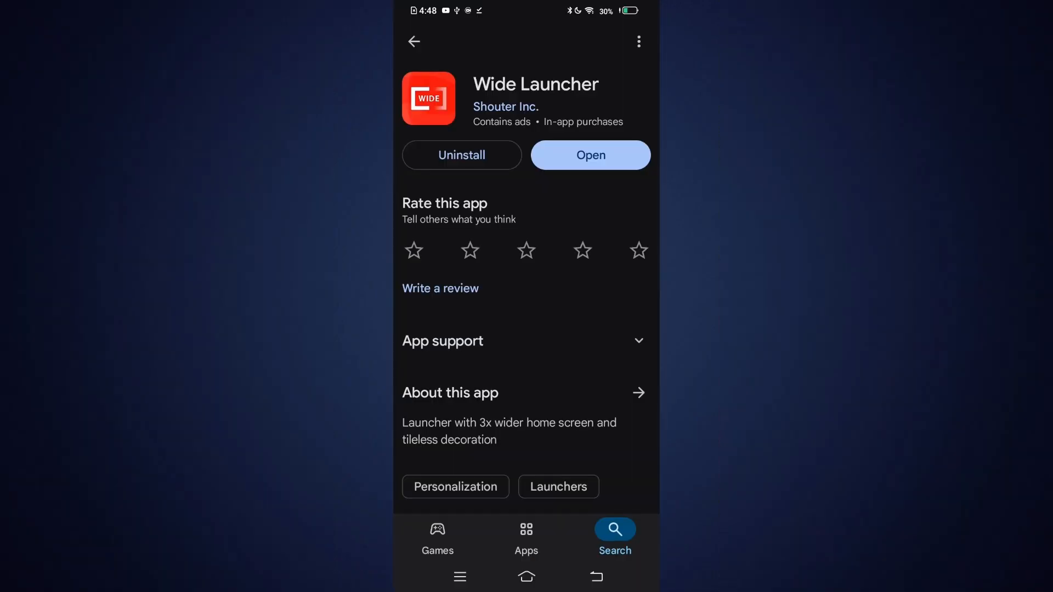
pyautogui.click(590, 155)
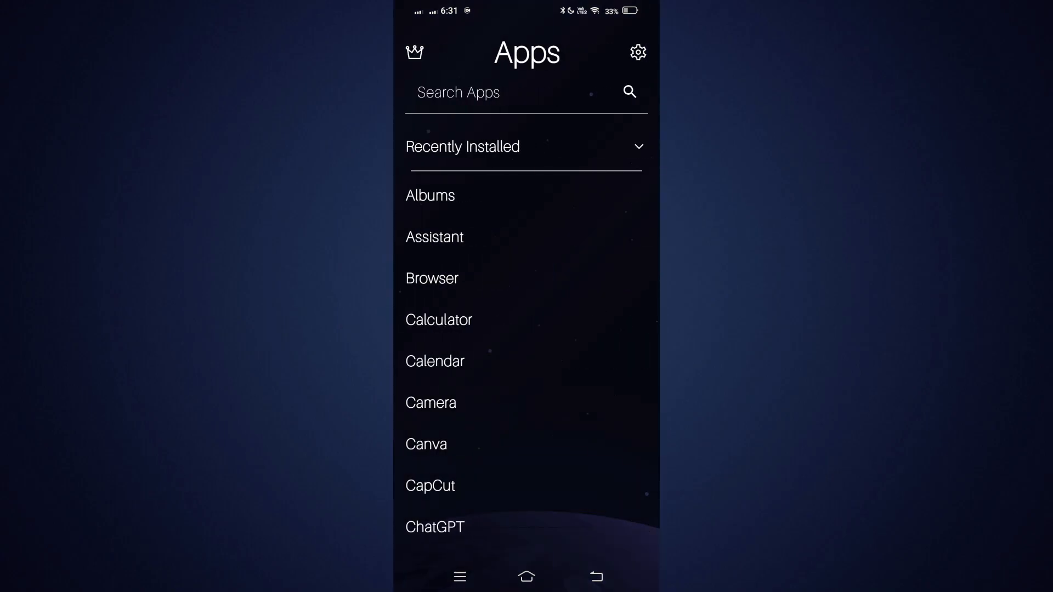
# Filter the app list with 'Br' and open Browser from the results
pyautogui.write('Br')
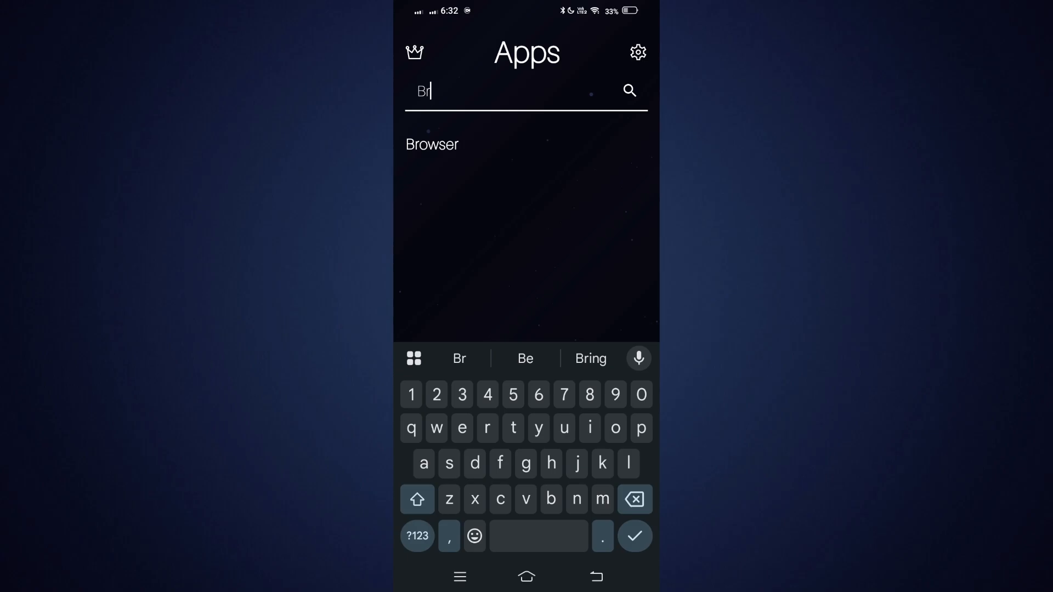
pyautogui.click(431, 144)
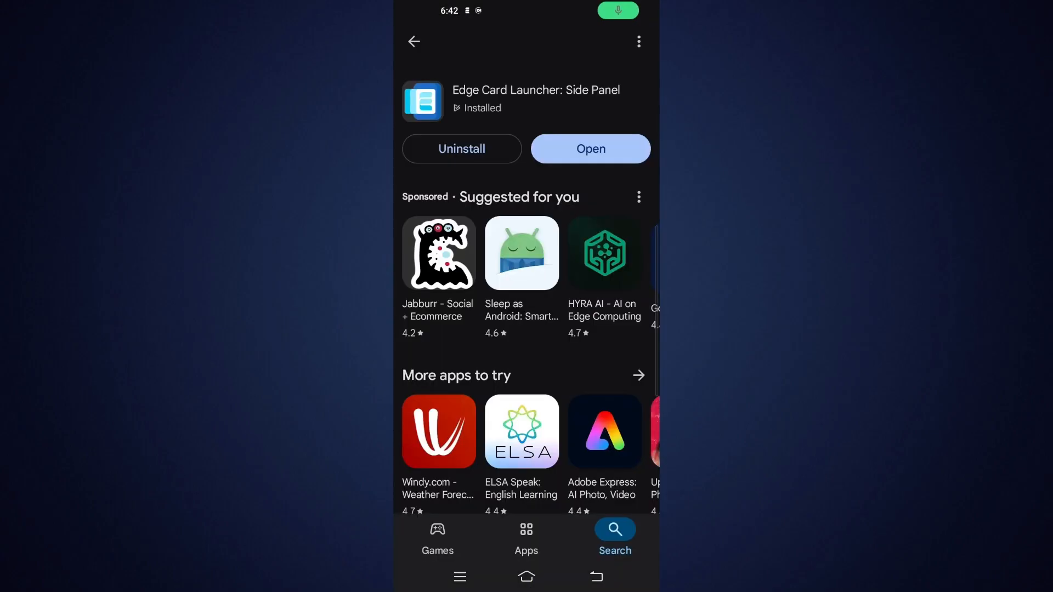
# Launch Edge Card Launcher, swipe out its side panel, then play and pause music
pyautogui.click(591, 149)
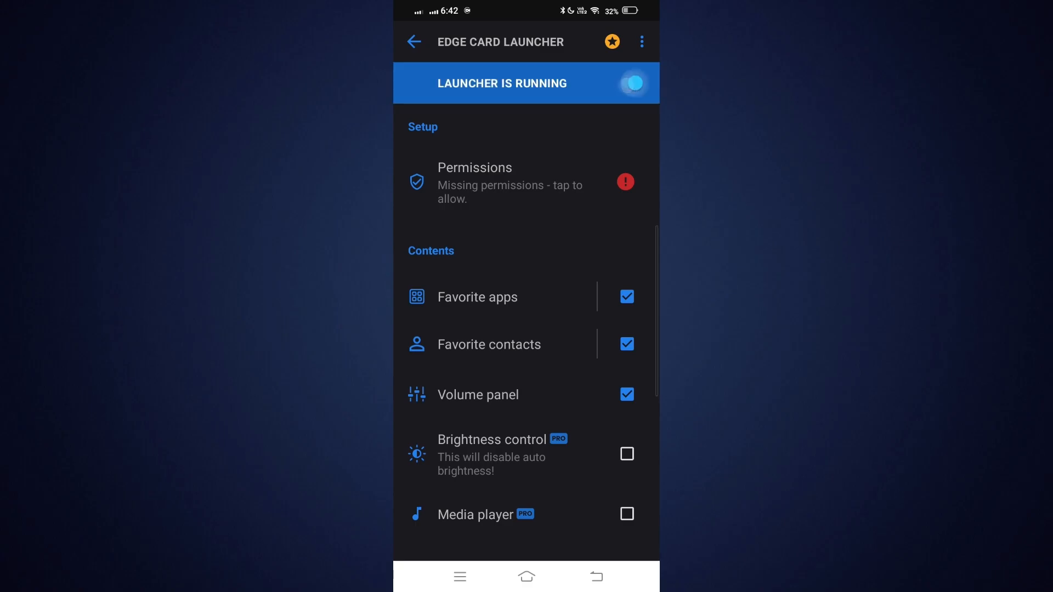
pyautogui.scroll(-3)
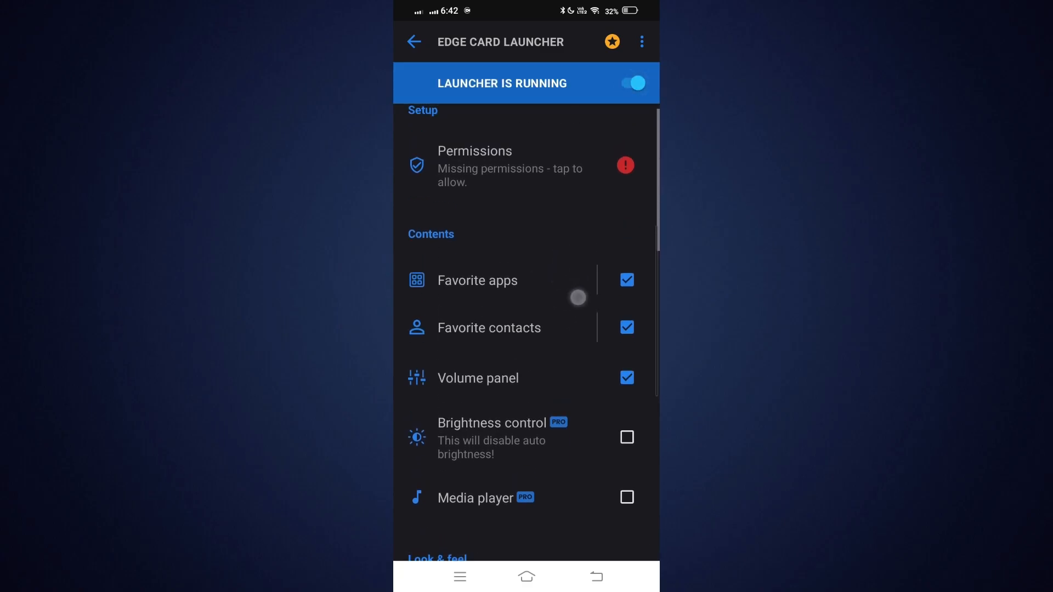
pyautogui.click(504, 167)
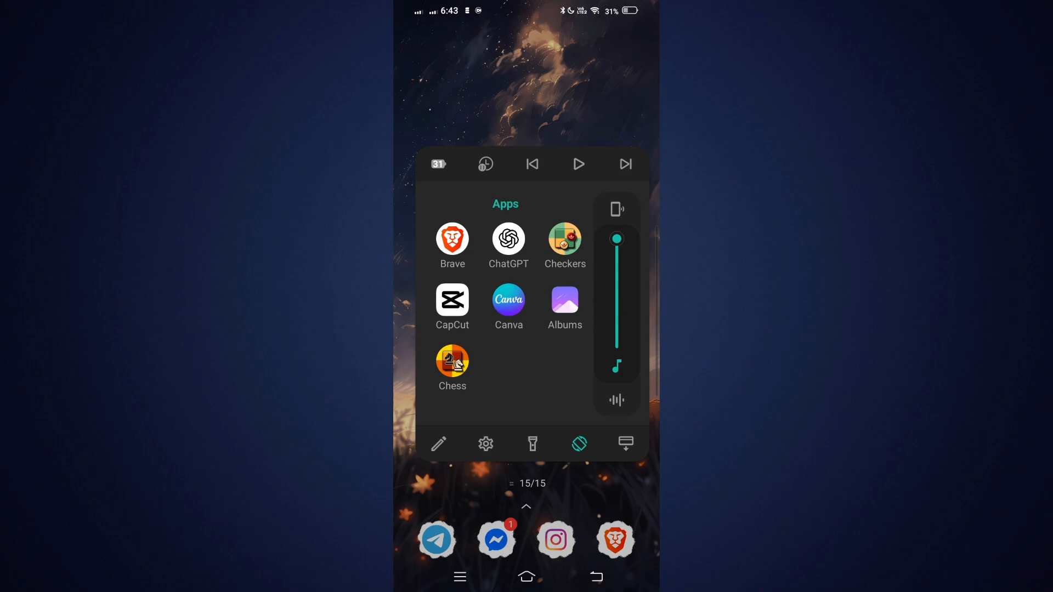
pyautogui.click(579, 165)
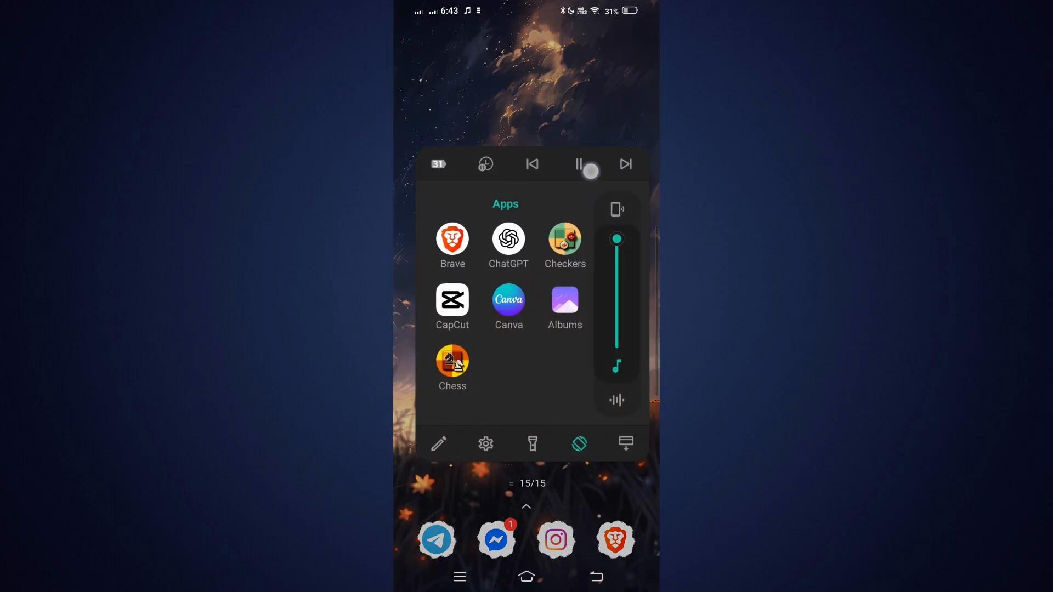
pyautogui.click(579, 165)
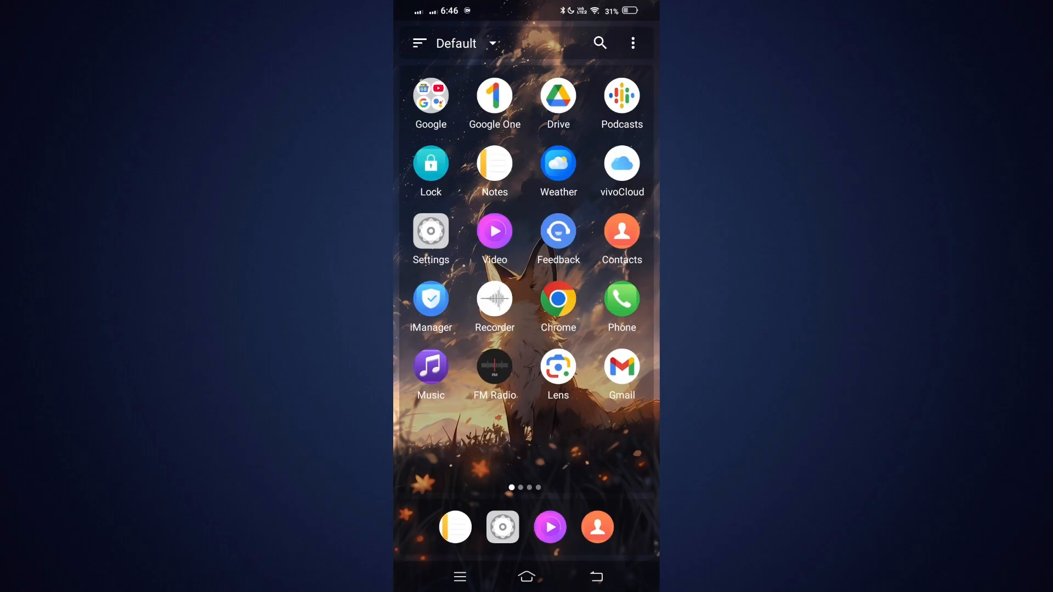
# Search Mini Desktop's apps for 'ch' and add Feedback to a new group
pyautogui.hscroll(-3)
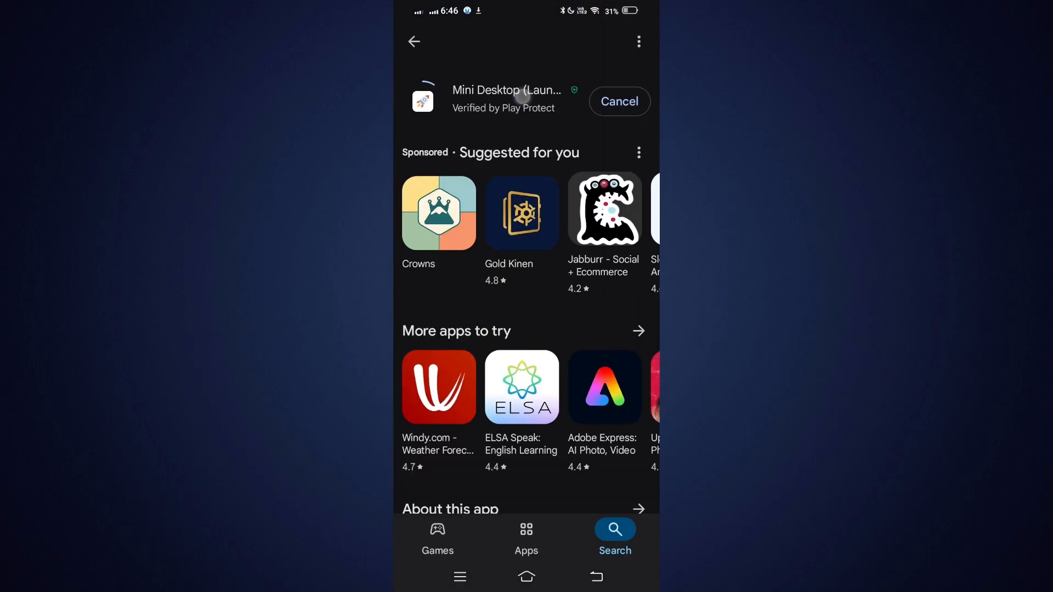
pyautogui.scroll(-3)
pyautogui.write('ch')
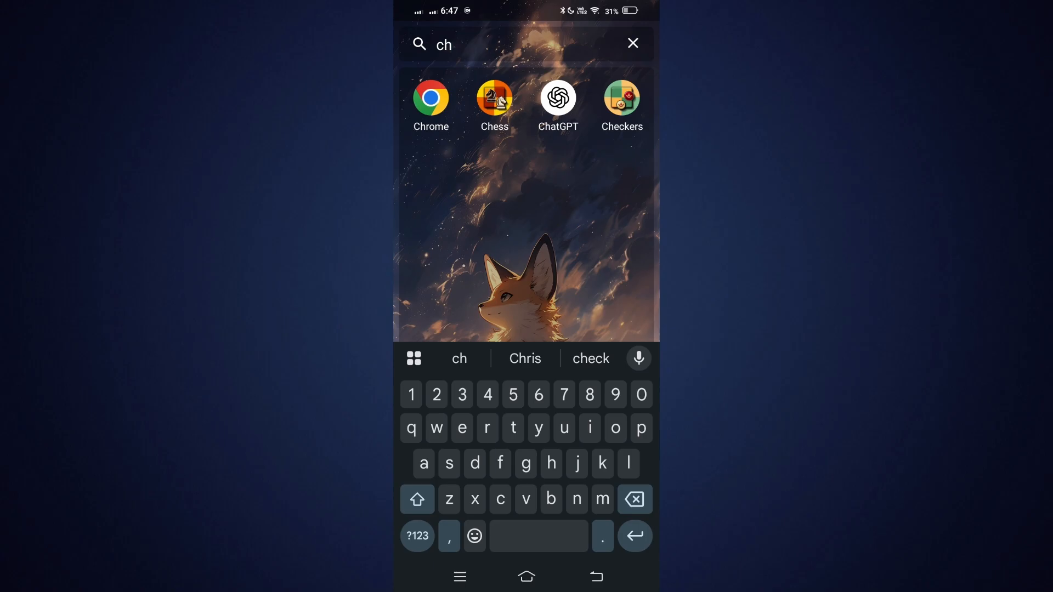
pyautogui.click(633, 43)
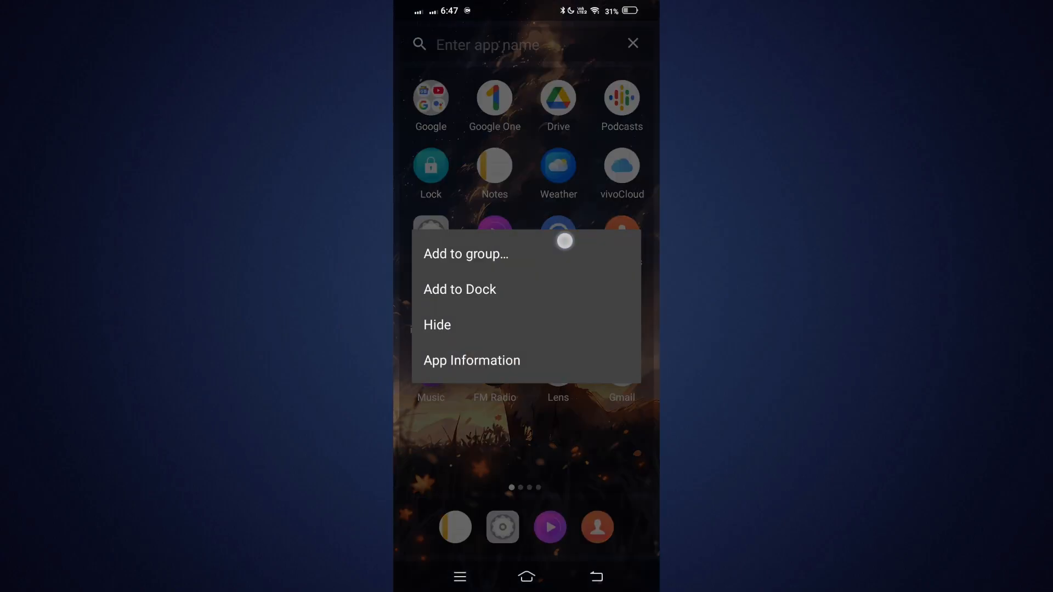
pyautogui.click(466, 254)
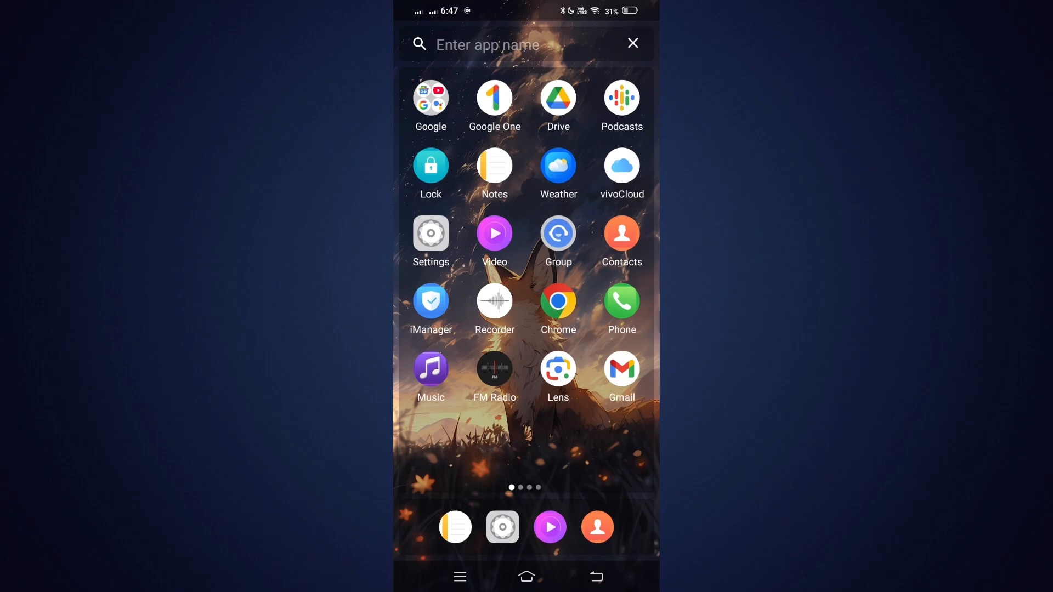
pyautogui.click(632, 43)
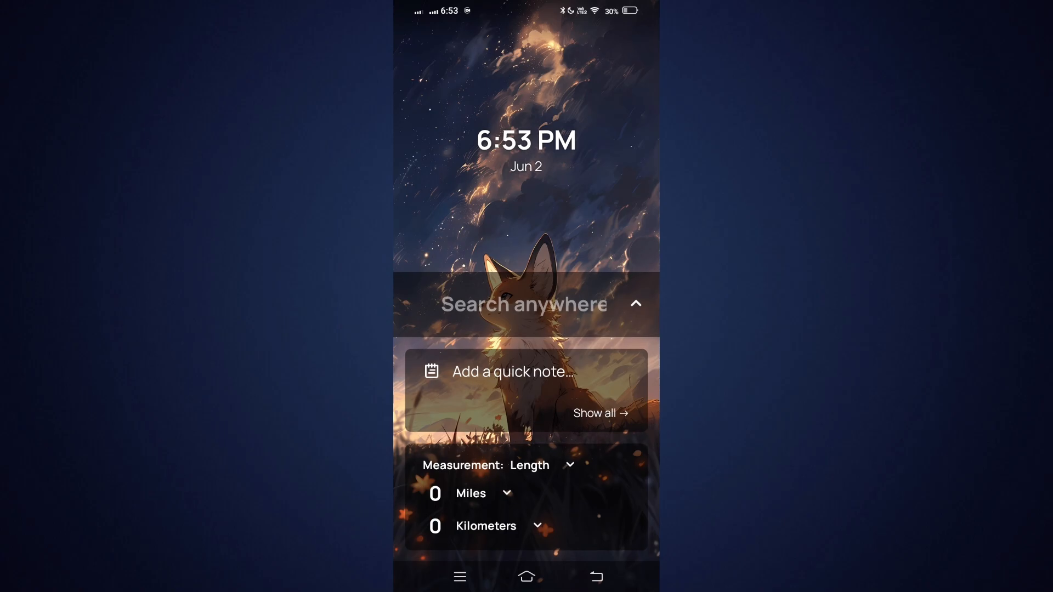
# Calculate 100/10 in Starlight's search anywhere box, then clear it
pyautogui.click(569, 317)
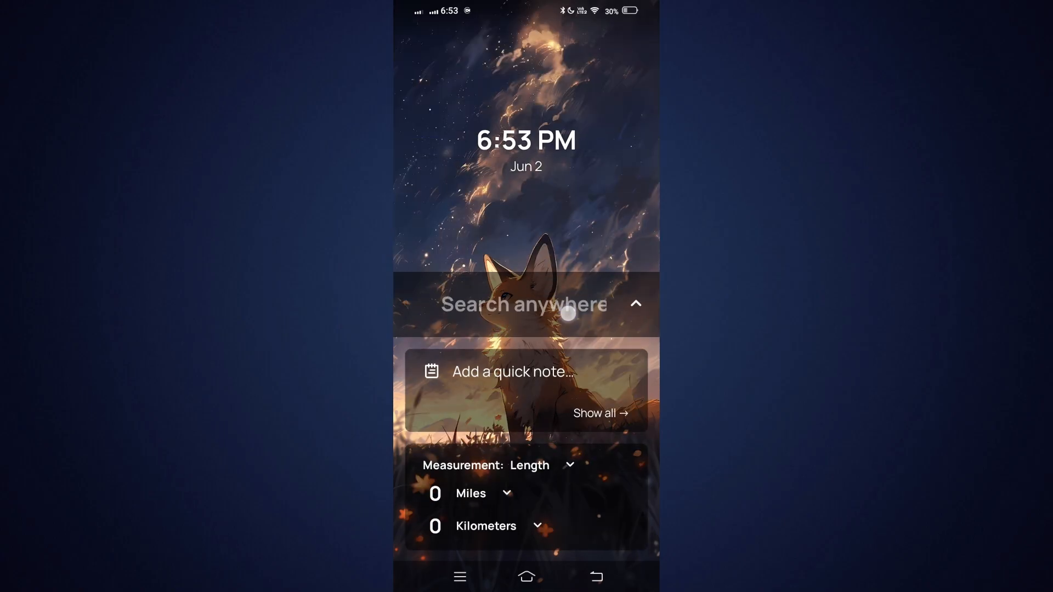
pyautogui.click(526, 304)
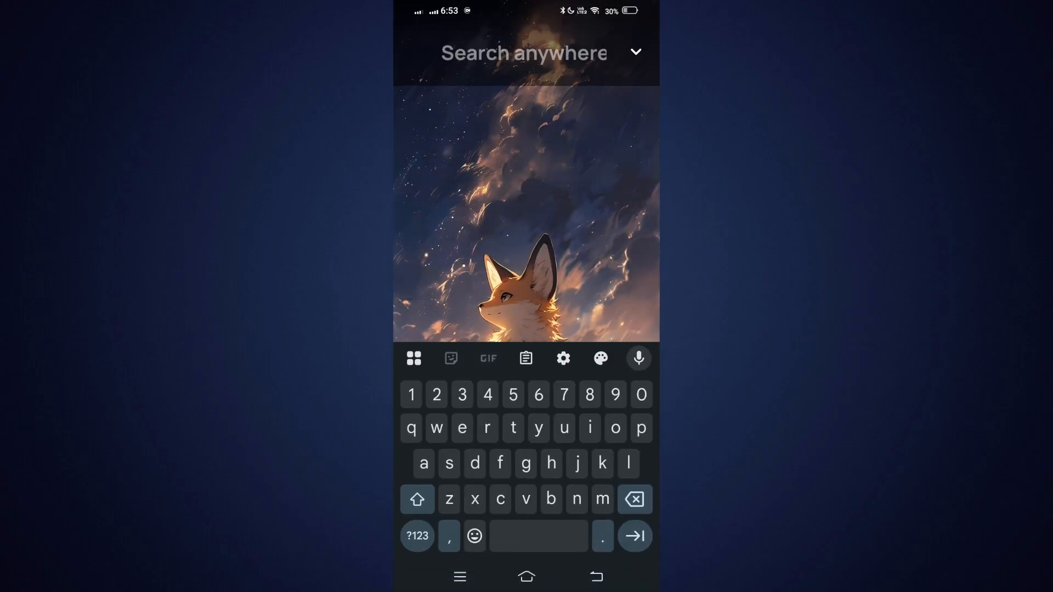
pyautogui.write('ch')
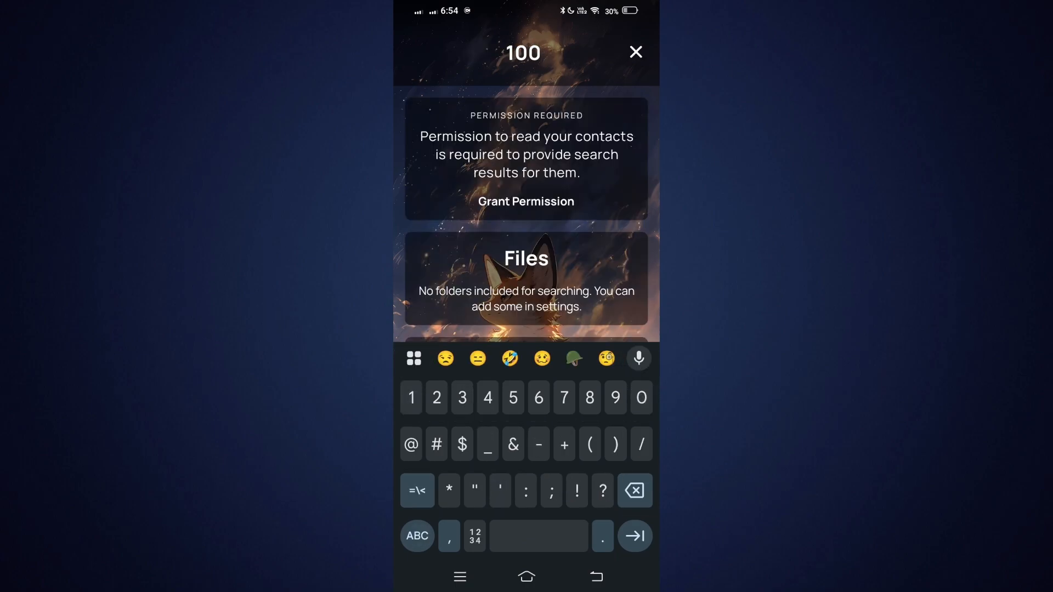
pyautogui.write('/10')
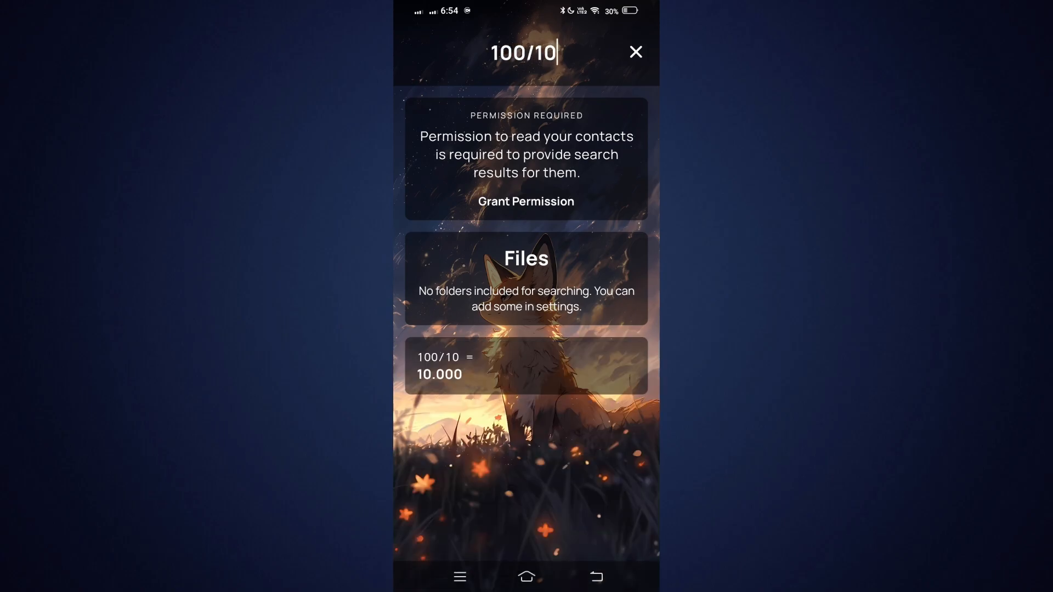
pyautogui.click(636, 52)
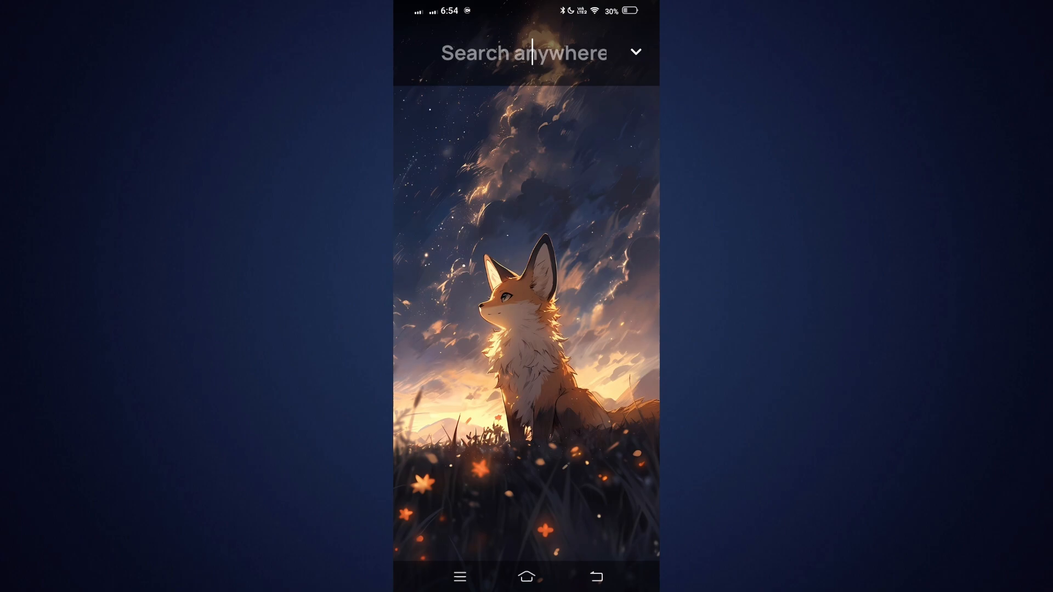
# Browse the home-screen widgets list, then open the launcher settings
pyautogui.click(638, 52)
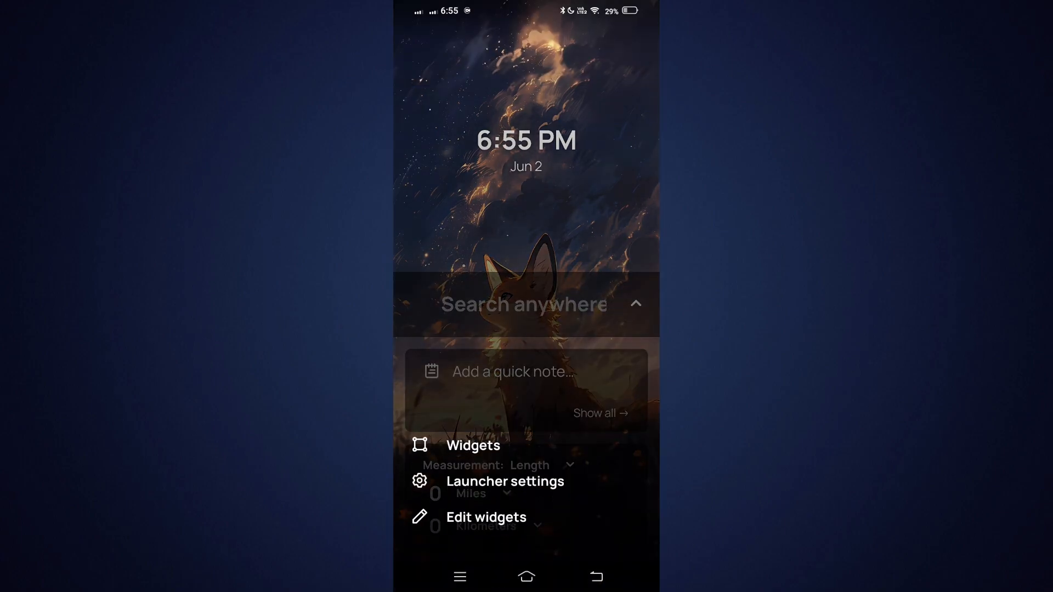
pyautogui.click(473, 445)
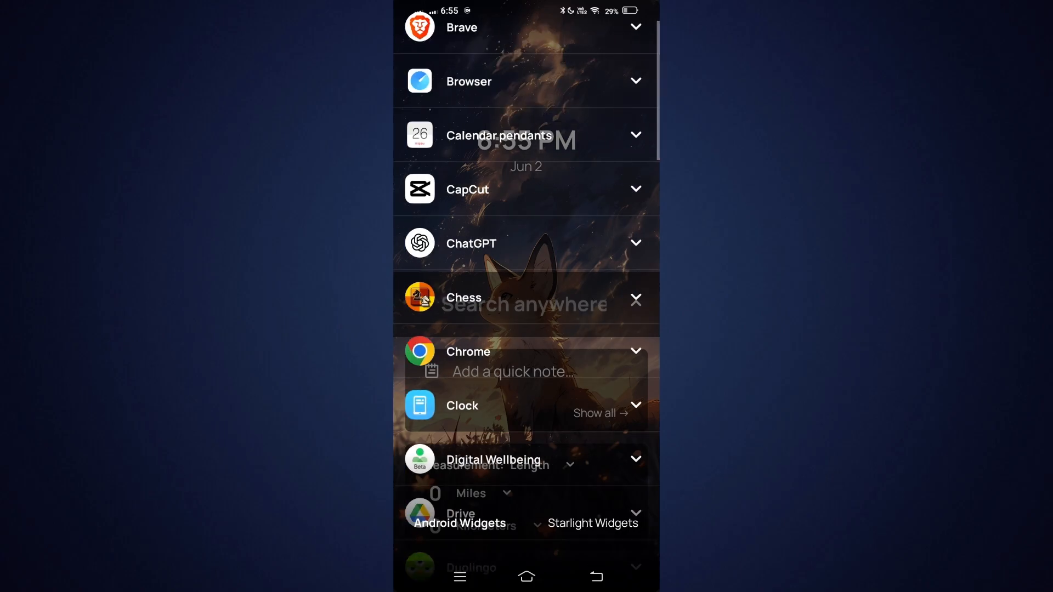
pyautogui.click(635, 300)
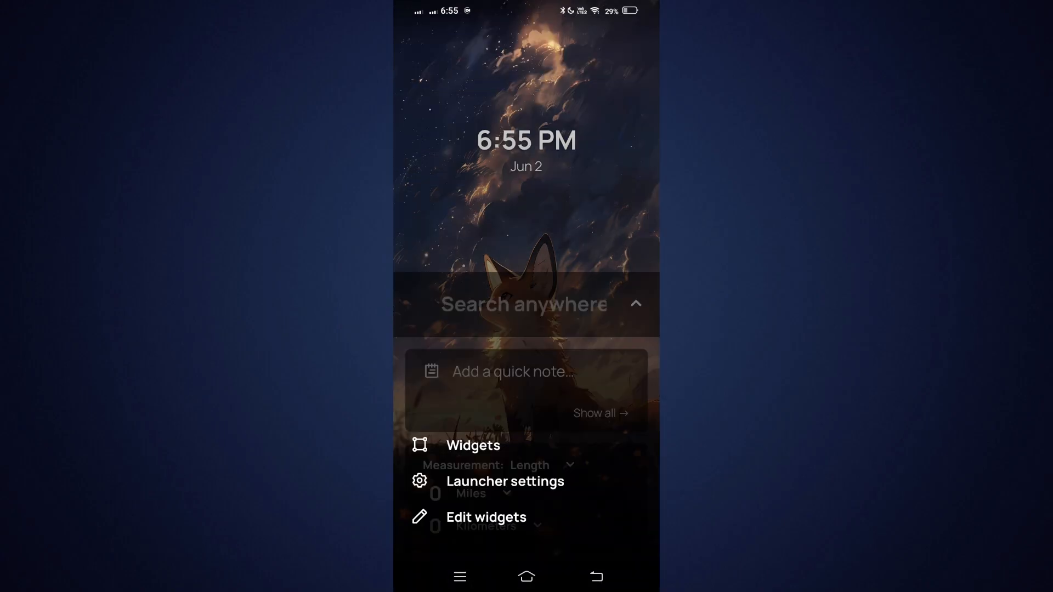
pyautogui.click(505, 481)
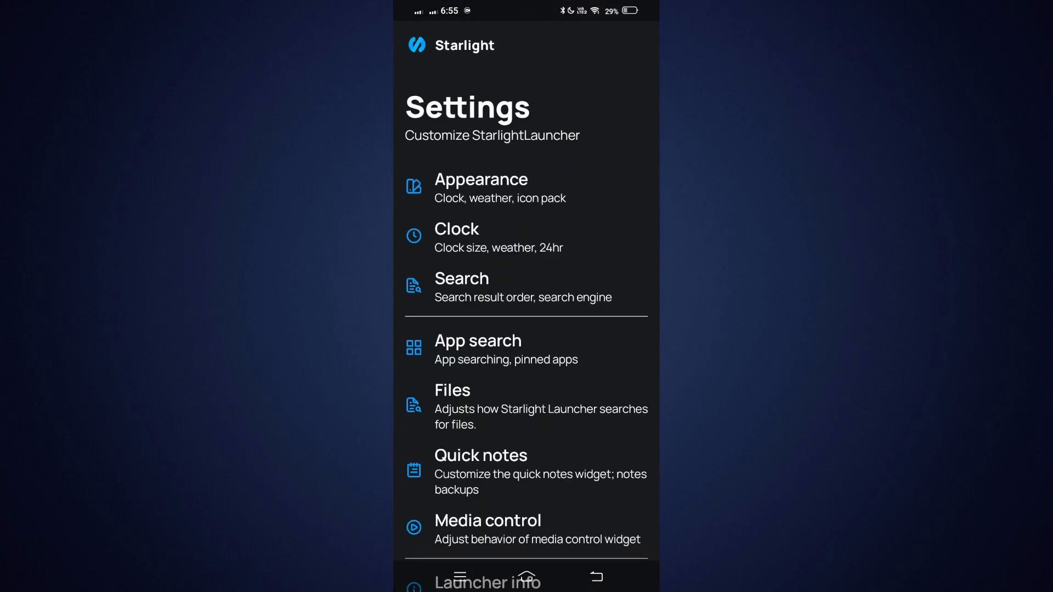
pyautogui.click(481, 188)
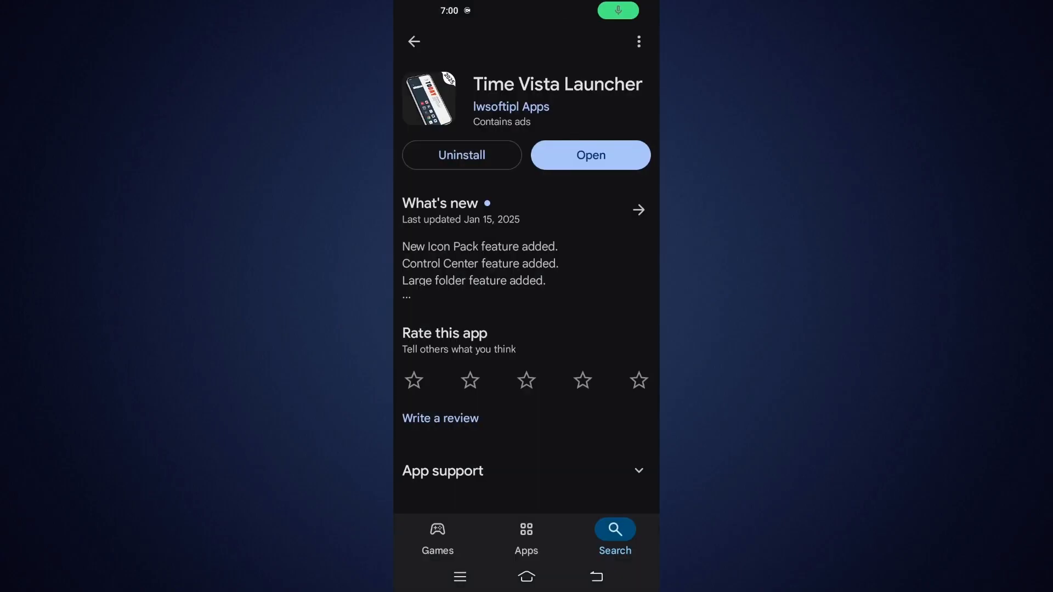
# Launch Time Vista Launcher and browse its wallpaper and theme galleries
pyautogui.click(591, 155)
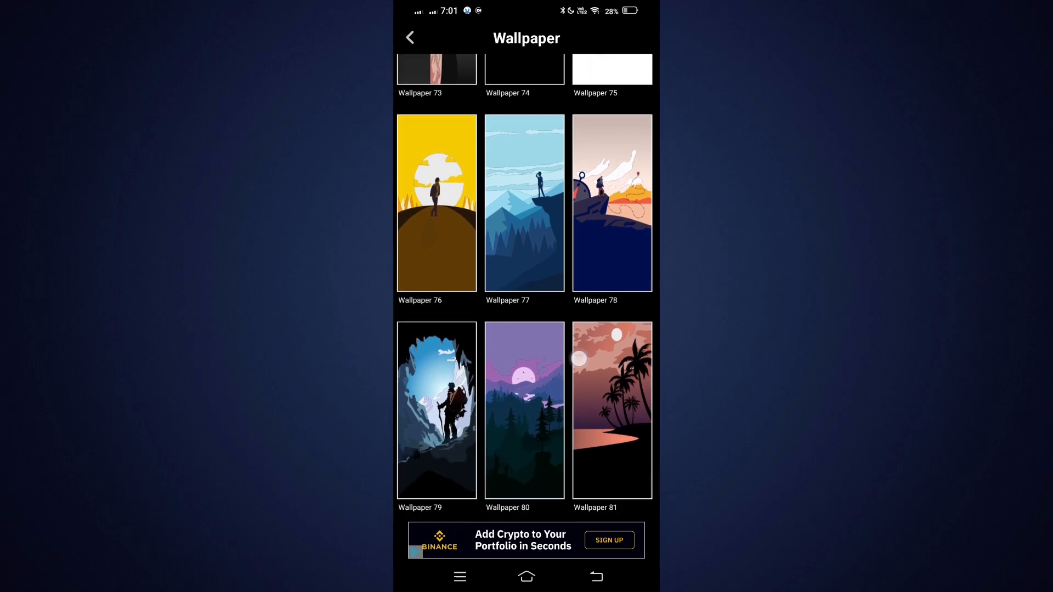
pyautogui.scroll(-3)
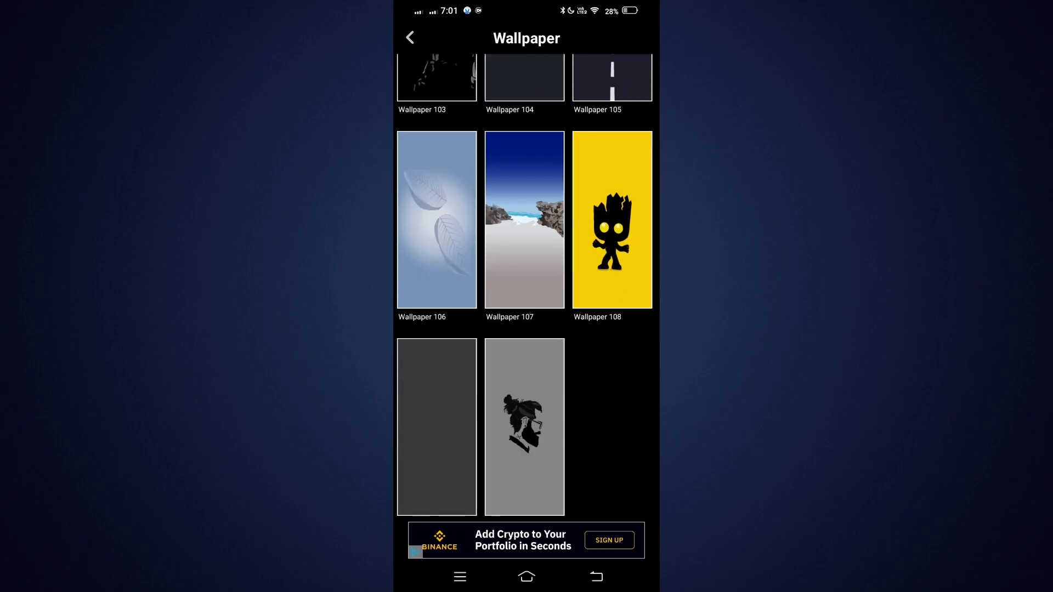
pyautogui.click(409, 37)
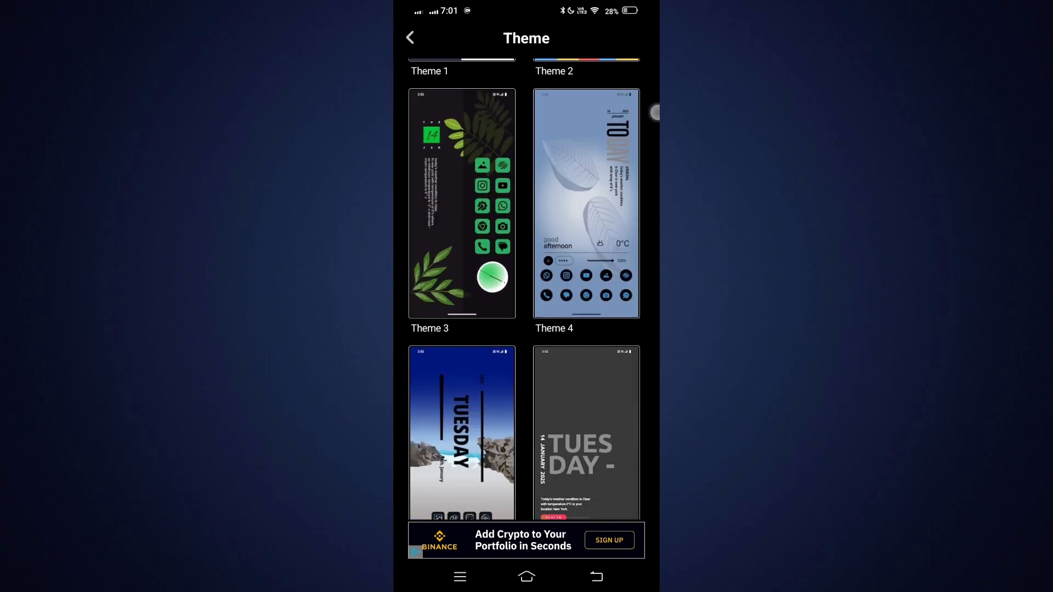
pyautogui.scroll(-3)
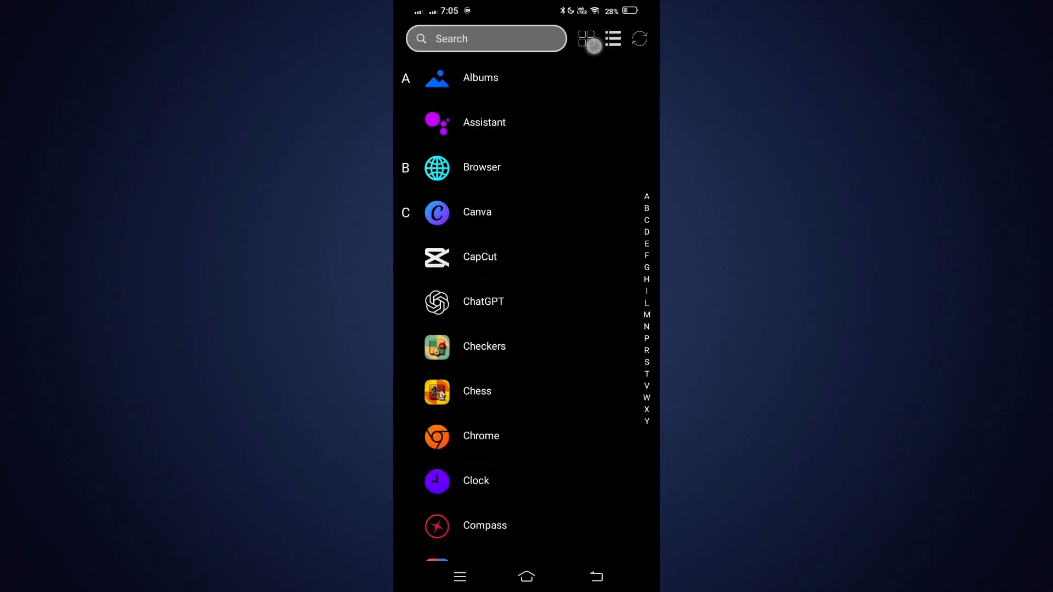
# Show the app drawer as a grid, search 'br' and open Browser
pyautogui.click(586, 39)
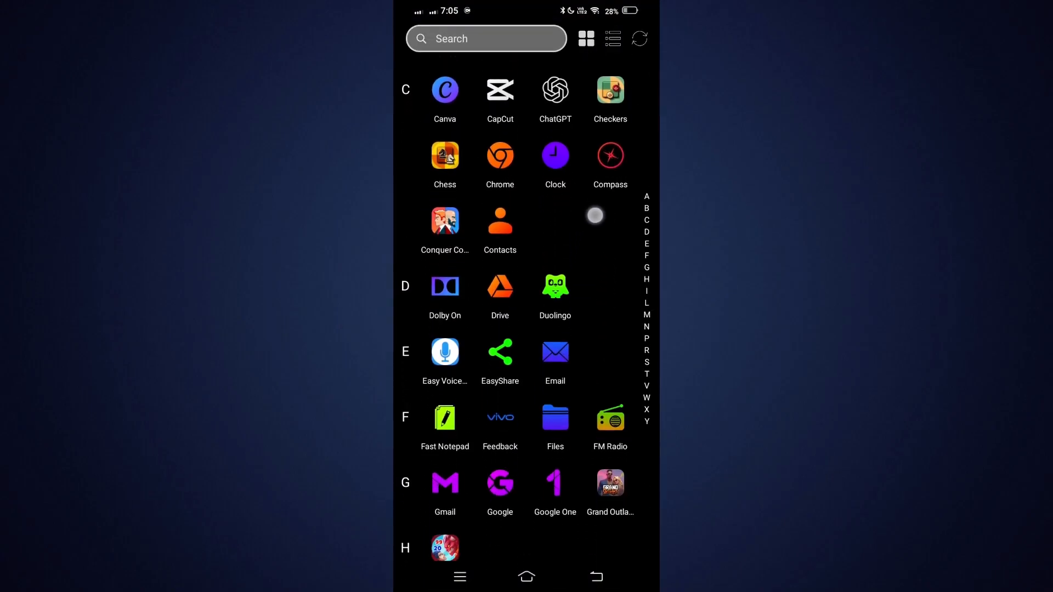
pyautogui.write('br')
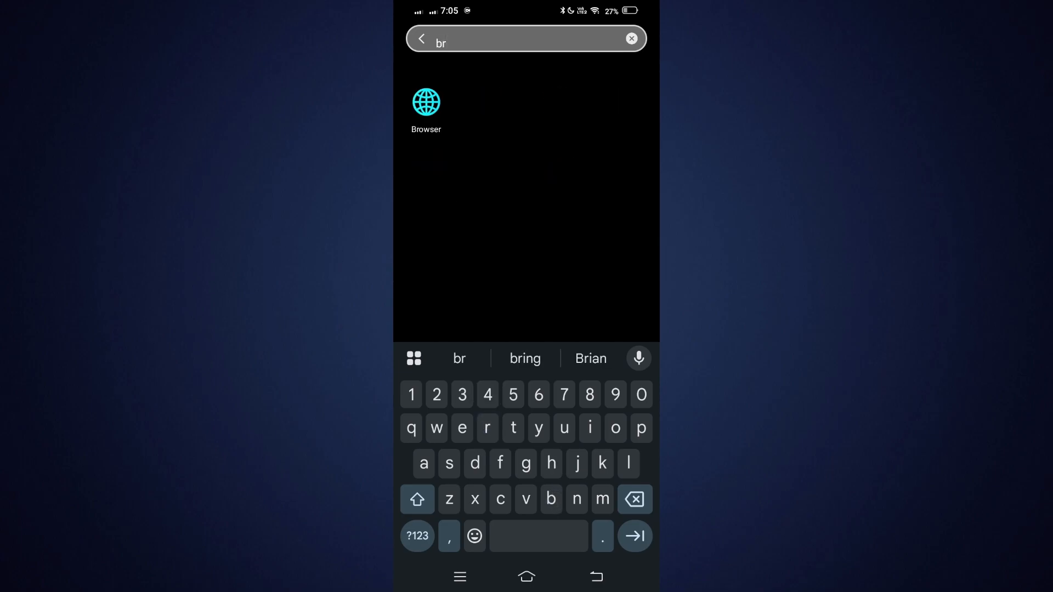
pyautogui.click(631, 38)
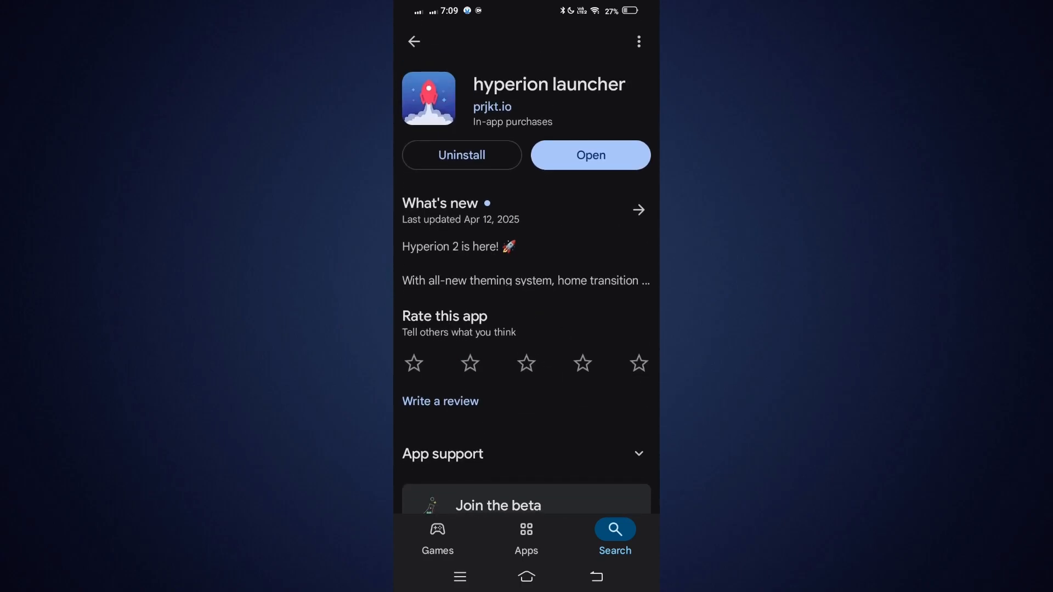
# Launch Hyperion, choose circle icon shape and a semi-transparent red background colour
pyautogui.click(591, 155)
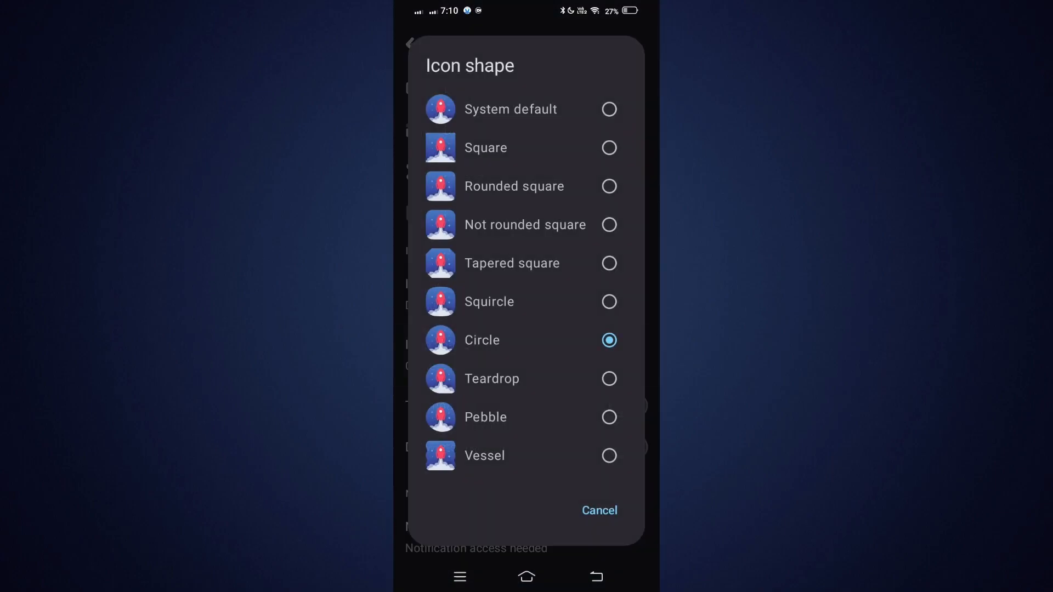
pyautogui.click(599, 510)
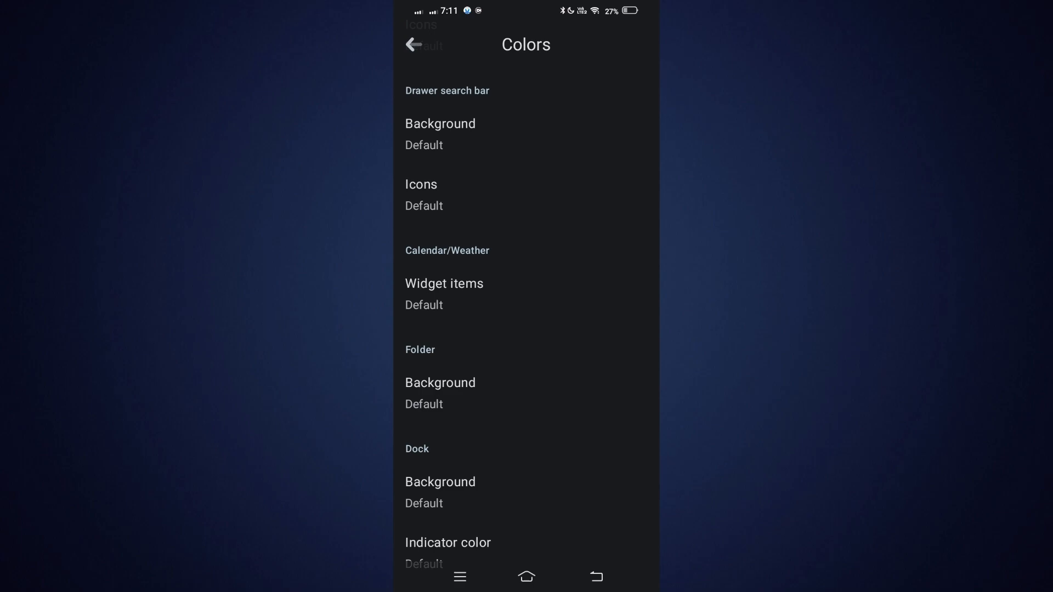
pyautogui.click(440, 124)
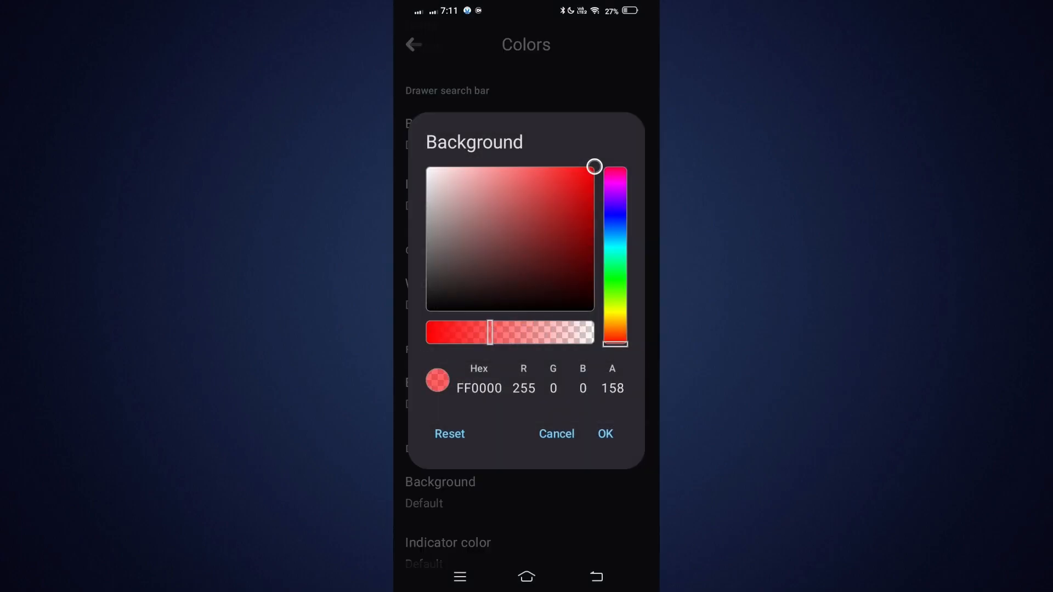
pyautogui.click(606, 434)
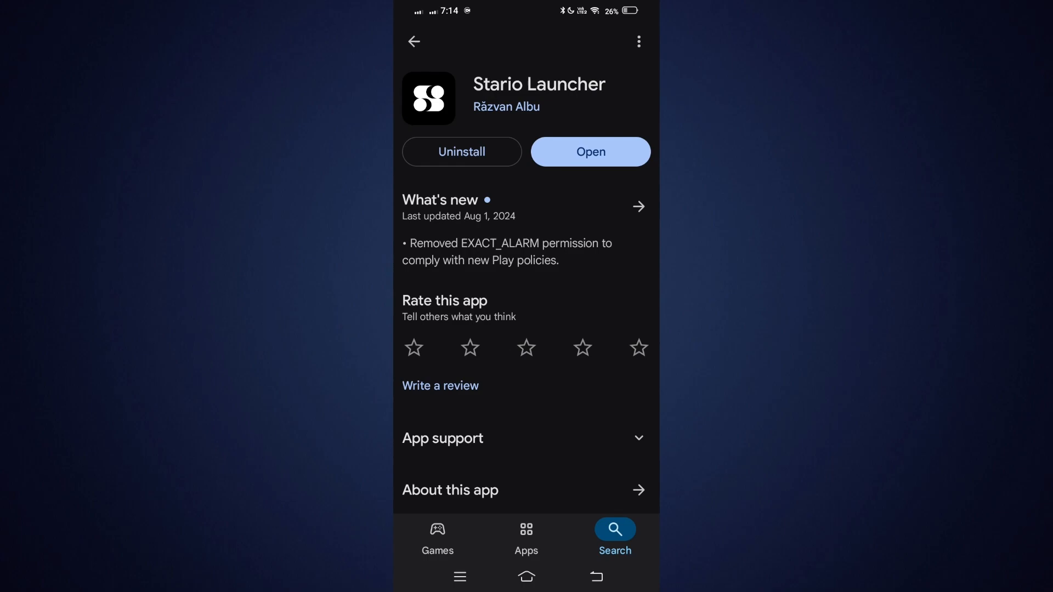
# Launch Stario, type 'my' into its notes, and dismiss the RSS link sheet
pyautogui.click(591, 152)
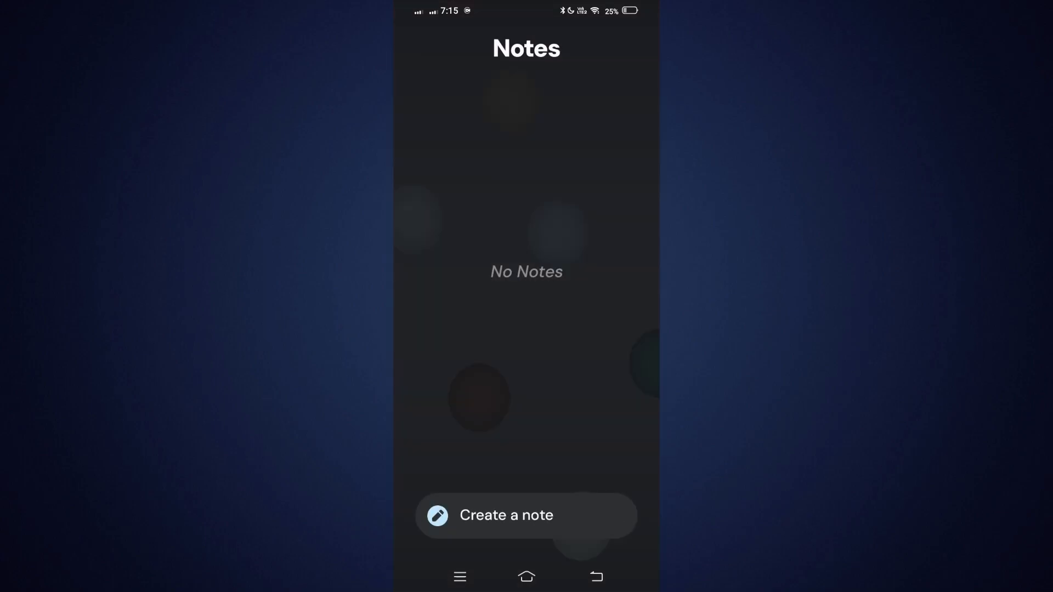
pyautogui.write('my')
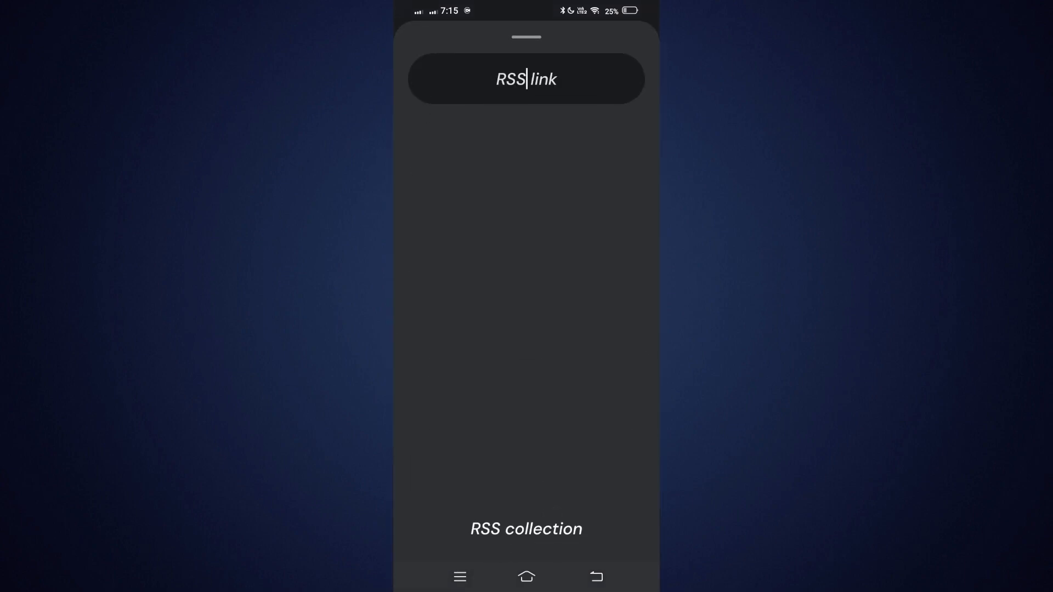
pyautogui.click(594, 577)
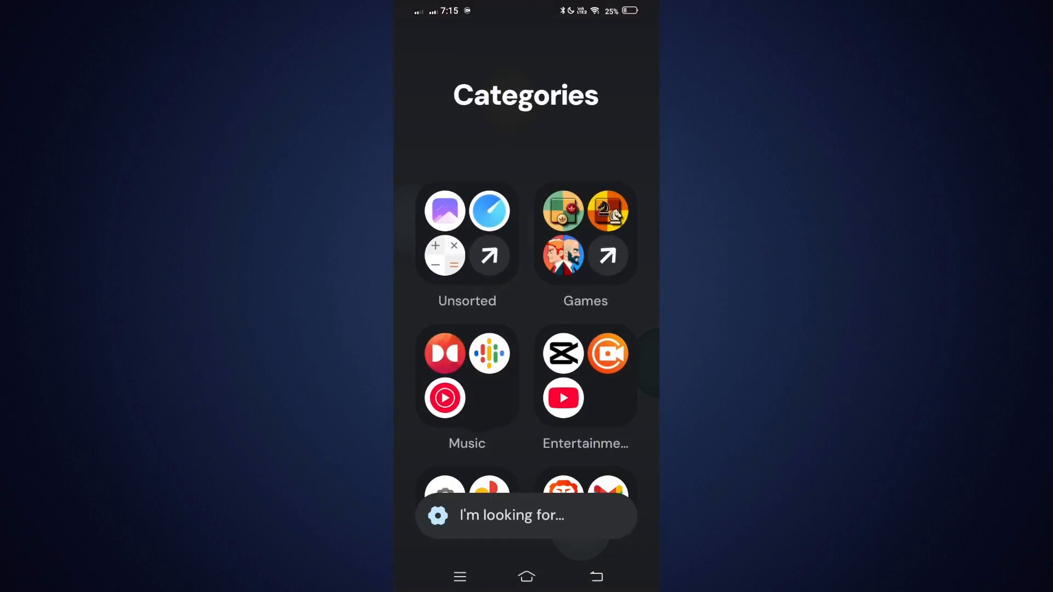
# Open the Hide applications settings and hide the Brave app
pyautogui.scroll(-3)
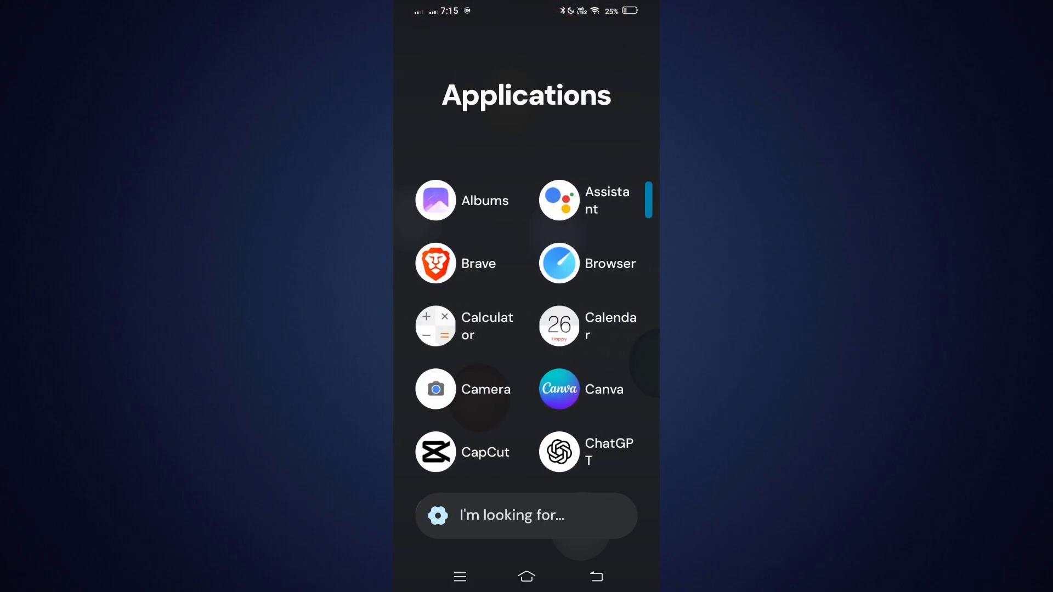
pyautogui.scroll(-3)
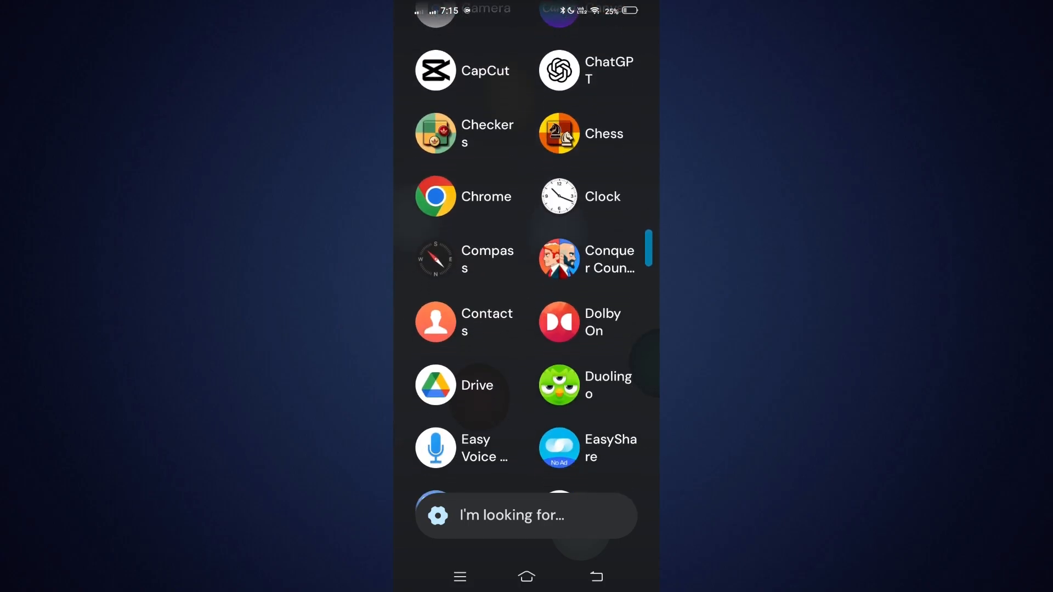
pyautogui.scroll(-3)
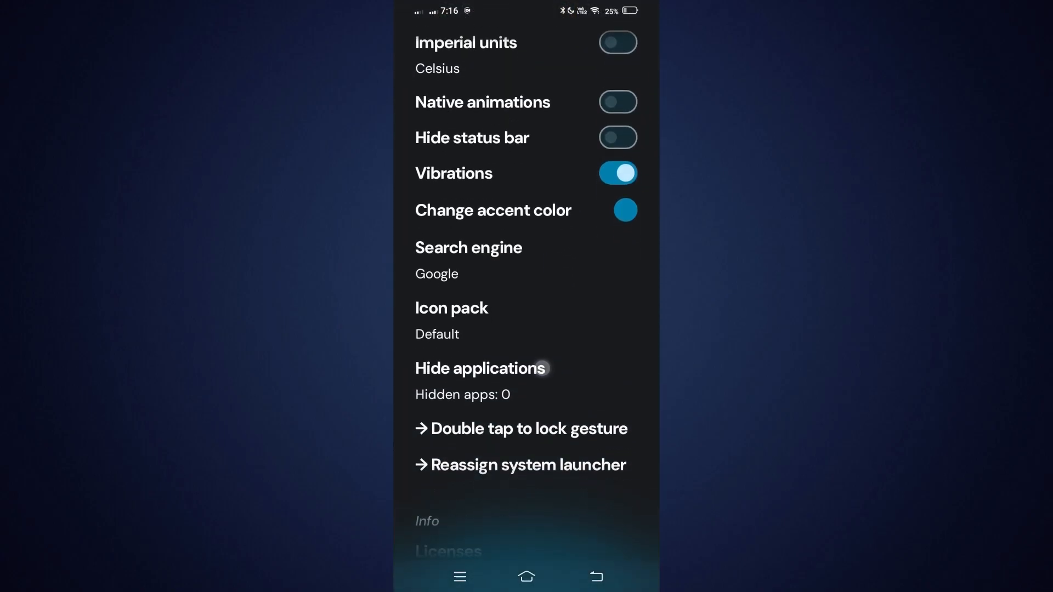
pyautogui.click(480, 369)
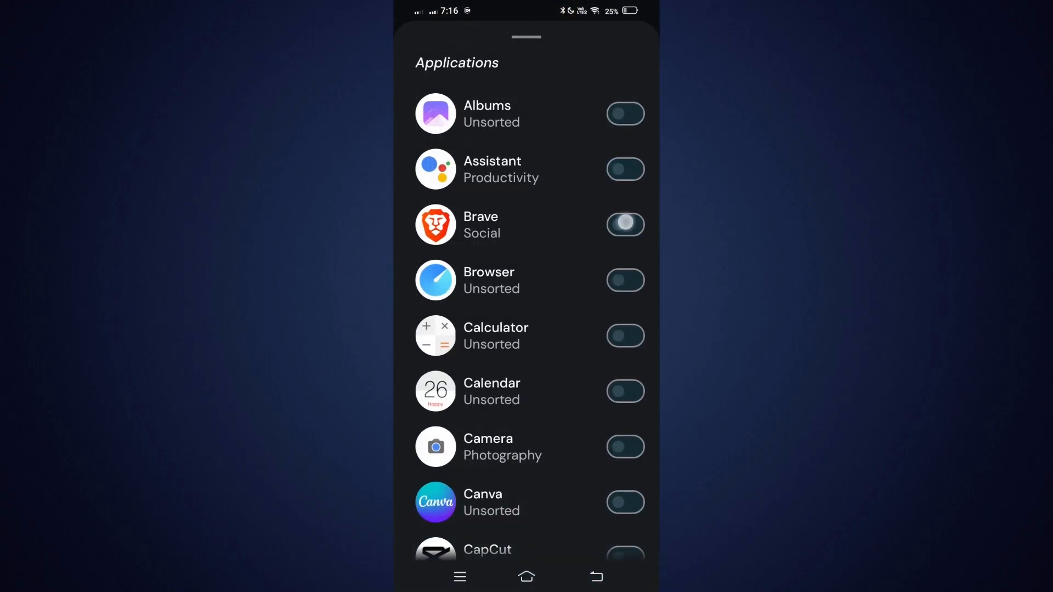
pyautogui.click(625, 280)
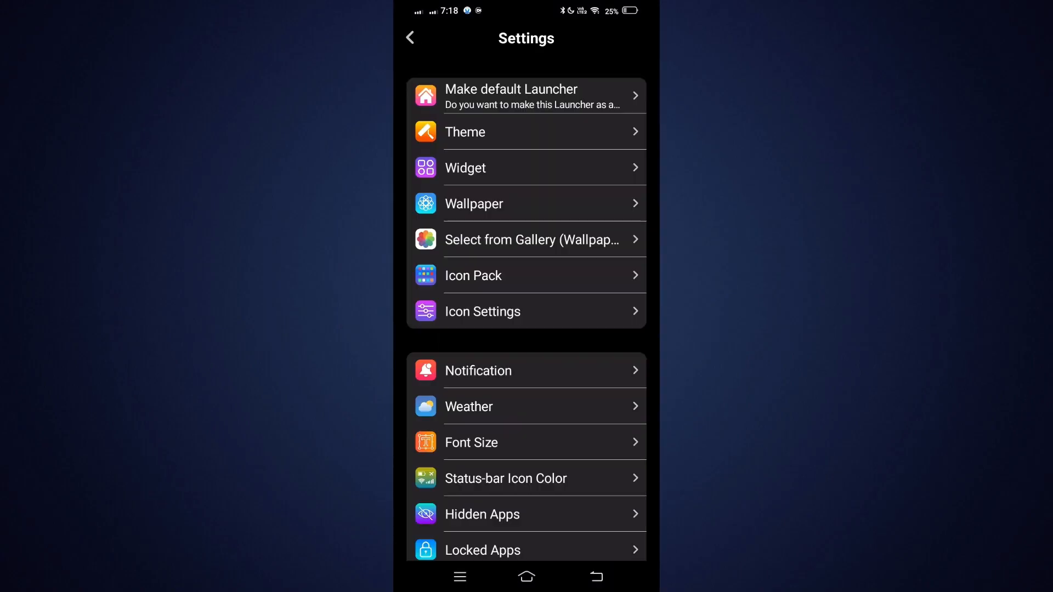
# Browse Dark Fusion's wallpaper and theme galleries, then return to settings
pyautogui.click(473, 204)
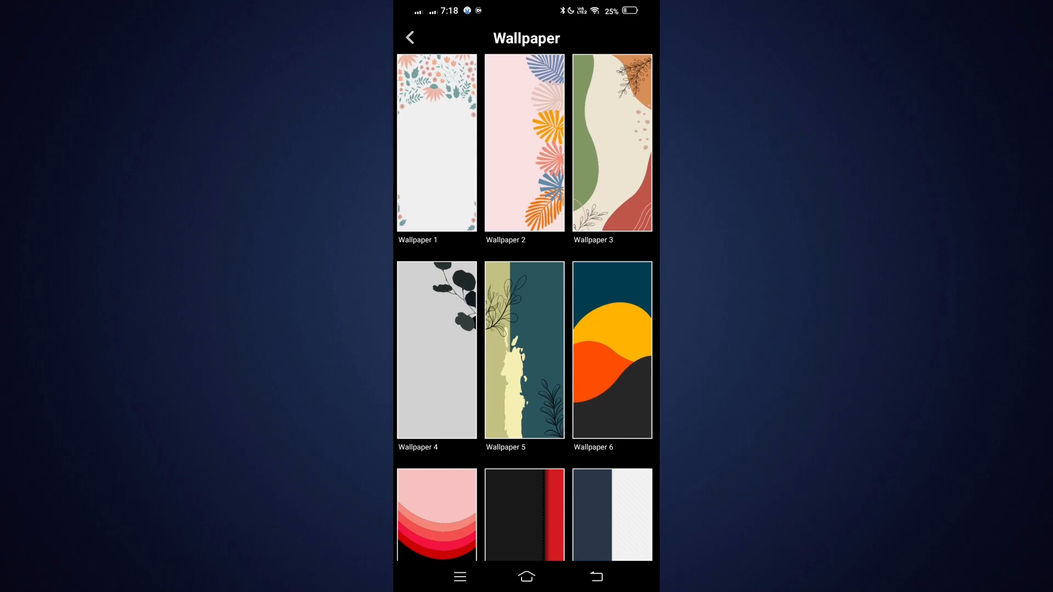
pyautogui.scroll(-3)
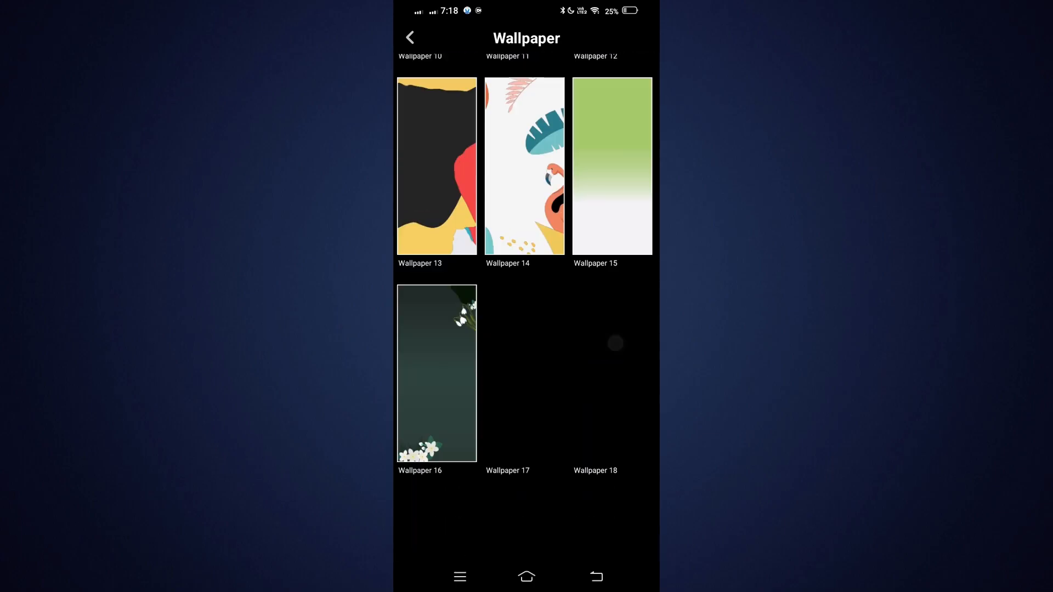
pyautogui.scroll(-3)
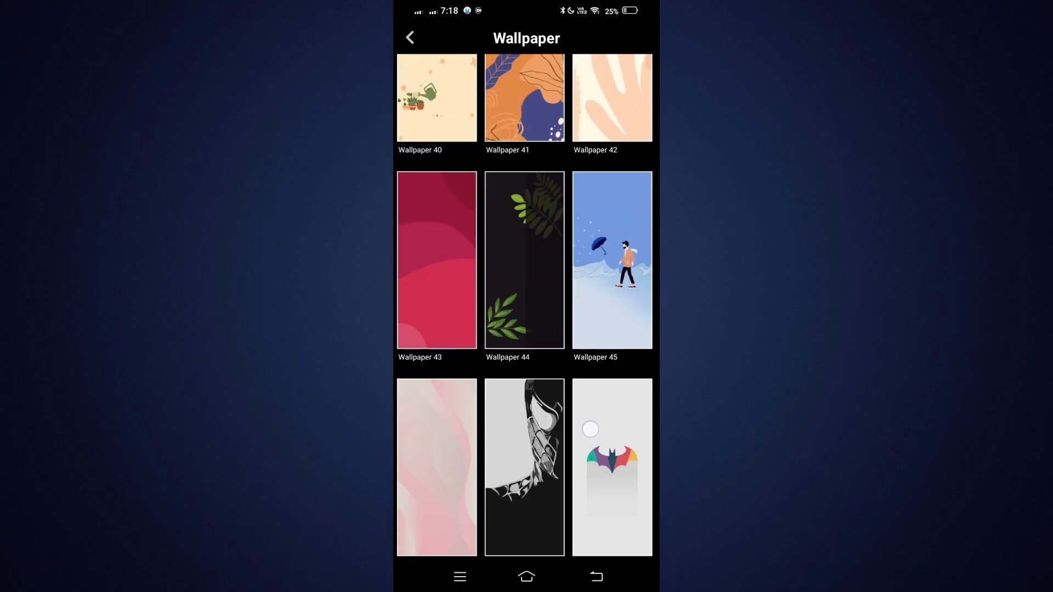
pyautogui.click(410, 37)
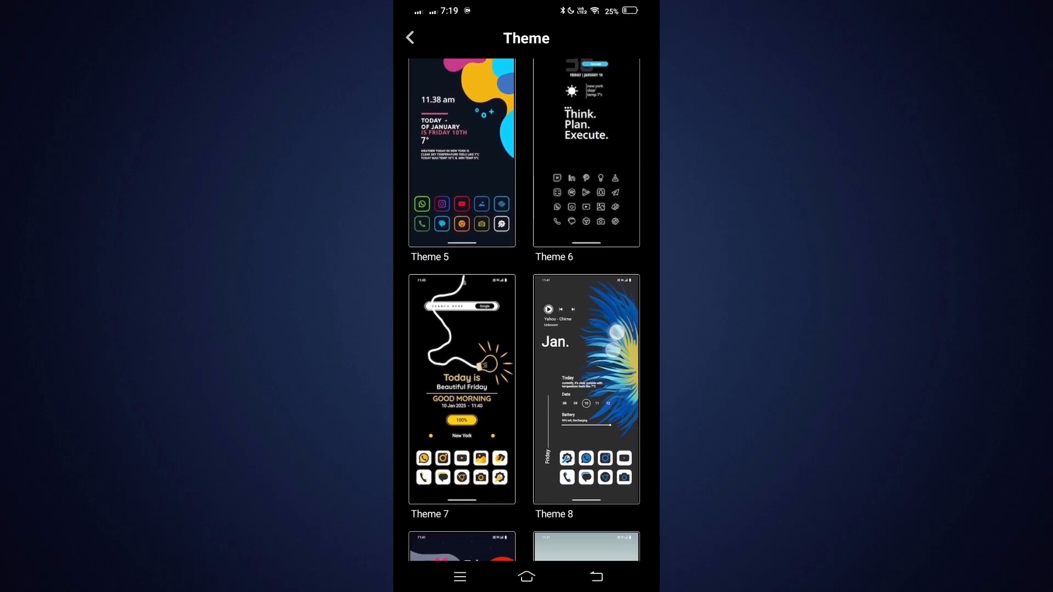
pyautogui.scroll(-3)
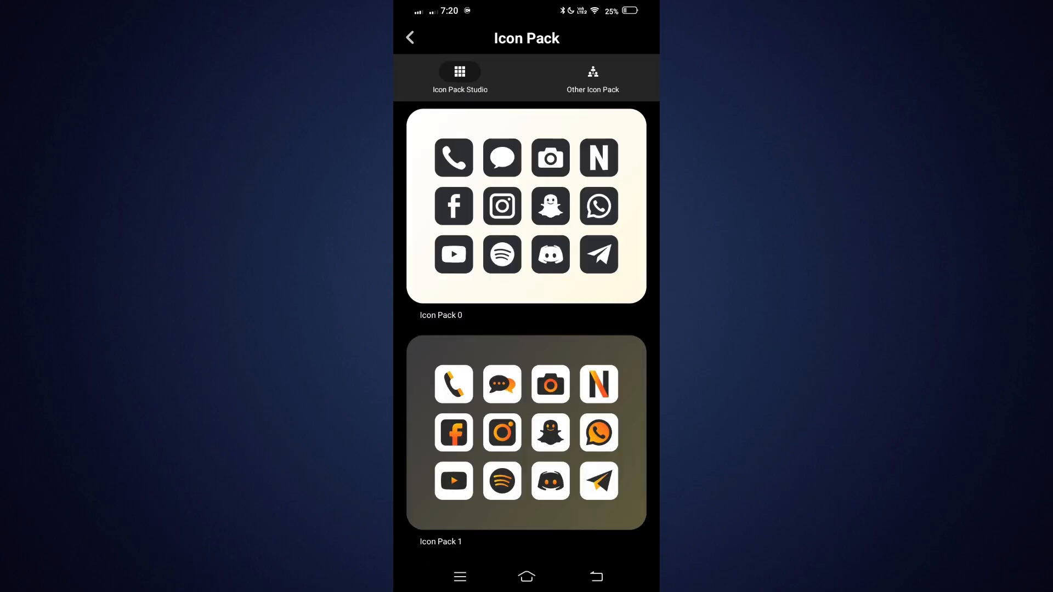
pyautogui.scroll(-3)
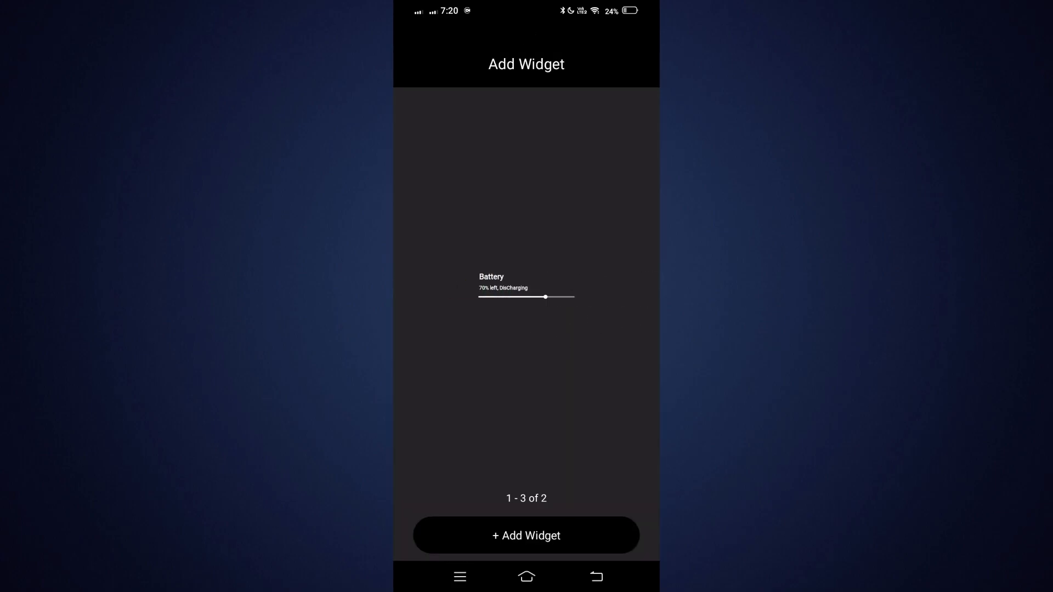
pyautogui.click(526, 536)
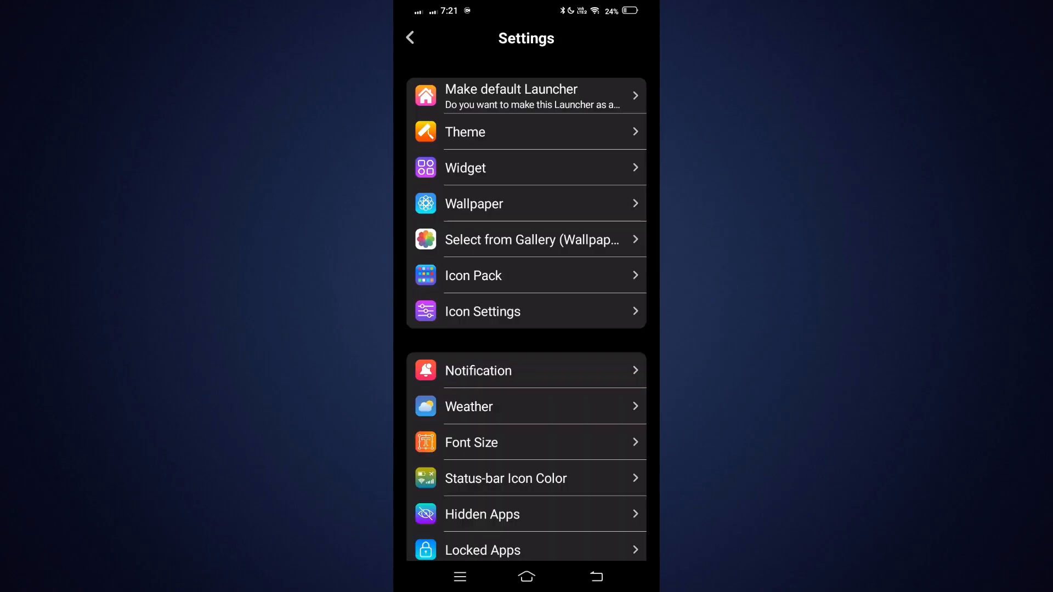
# Open the app drawer and switch it to an alphabetical list view
pyautogui.click(472, 443)
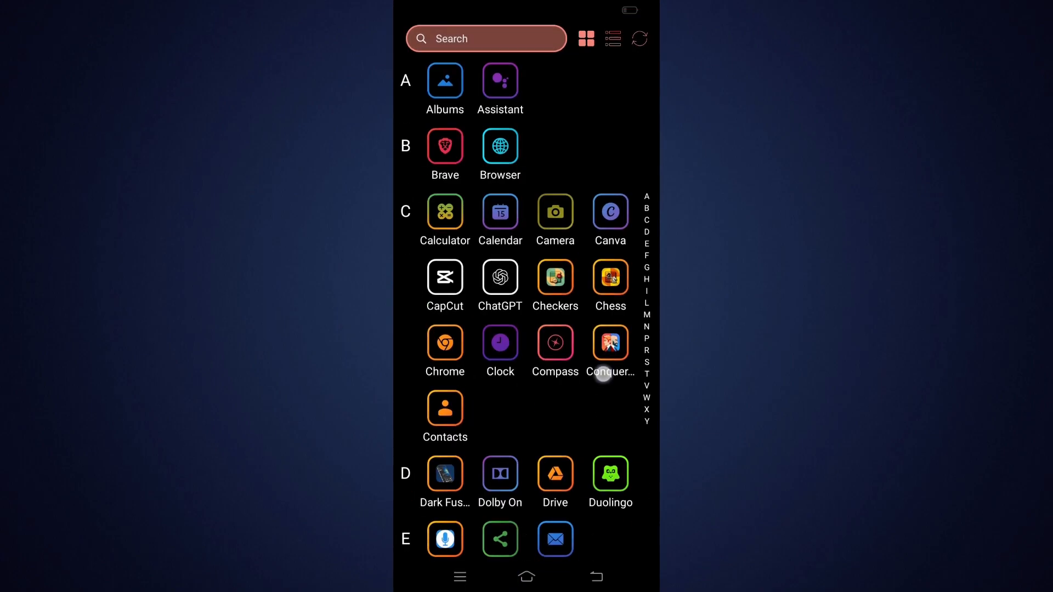
pyautogui.click(613, 39)
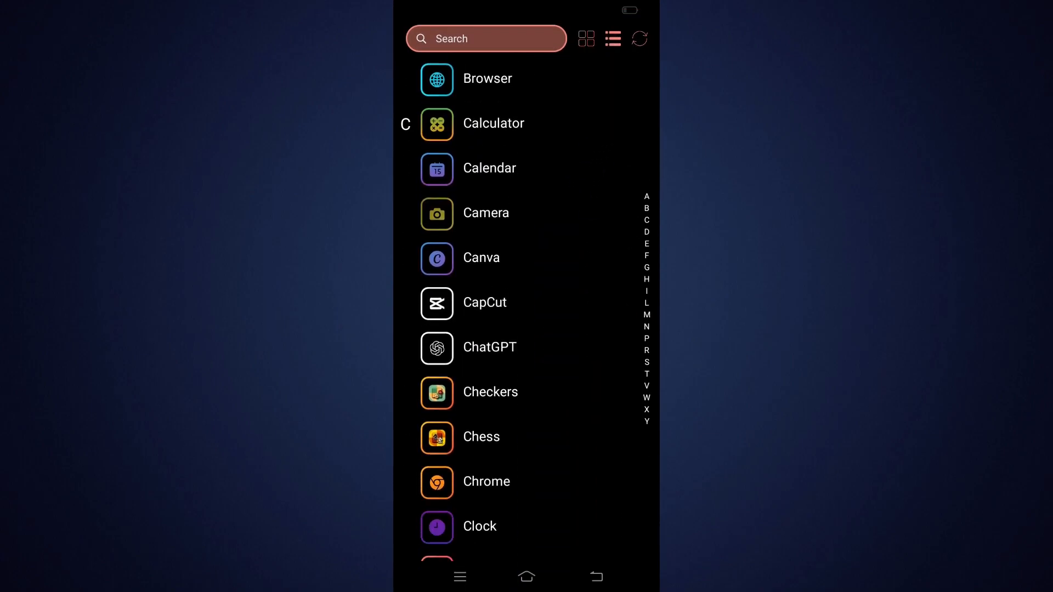
pyautogui.scroll(-3)
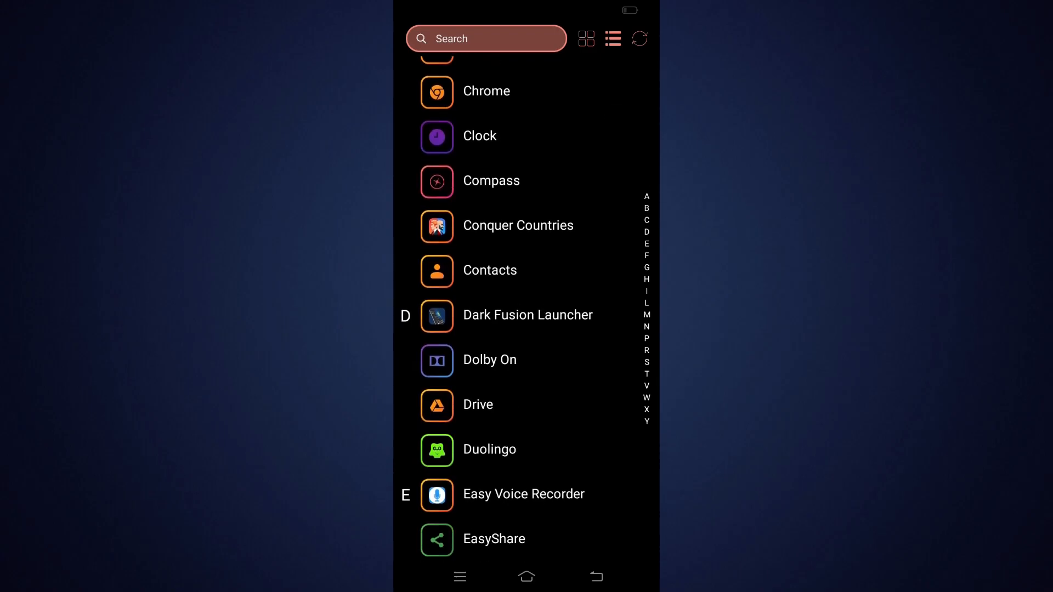
pyautogui.scroll(-3)
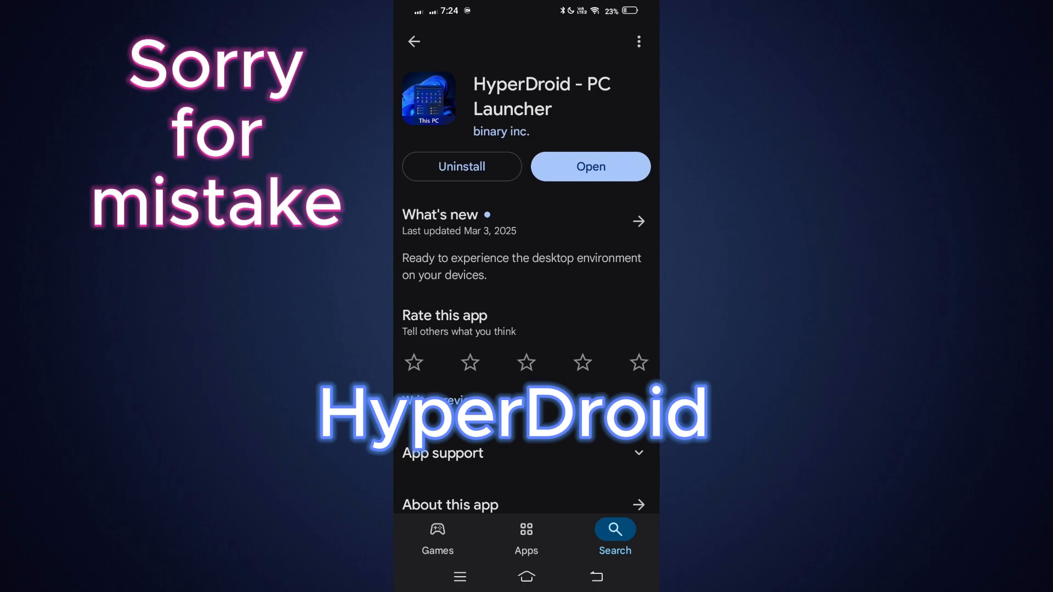
# Launch HyperDroid and view its System settings window before closing it
pyautogui.click(591, 166)
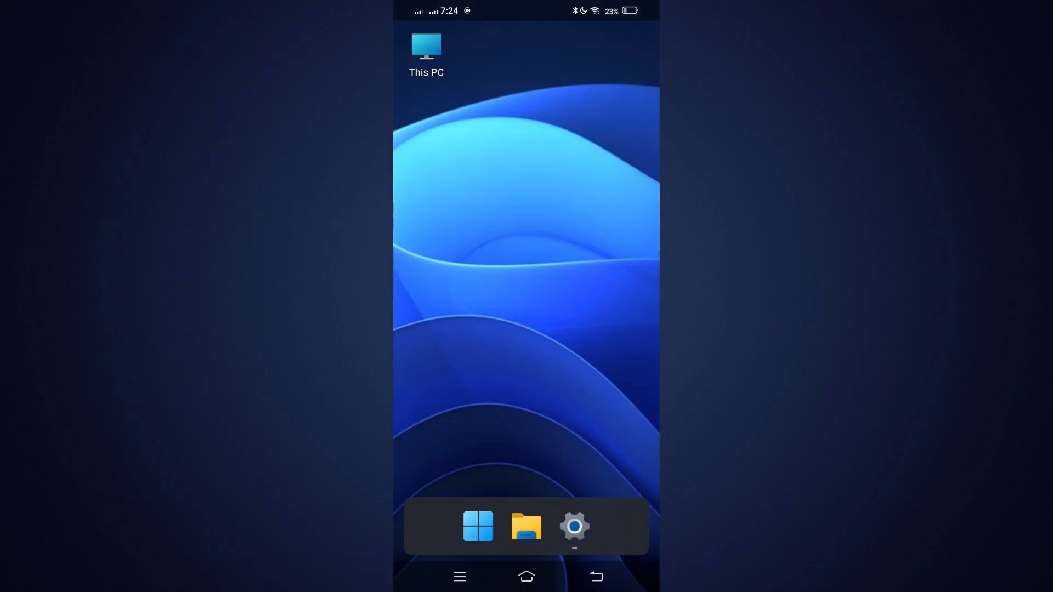
pyautogui.click(574, 527)
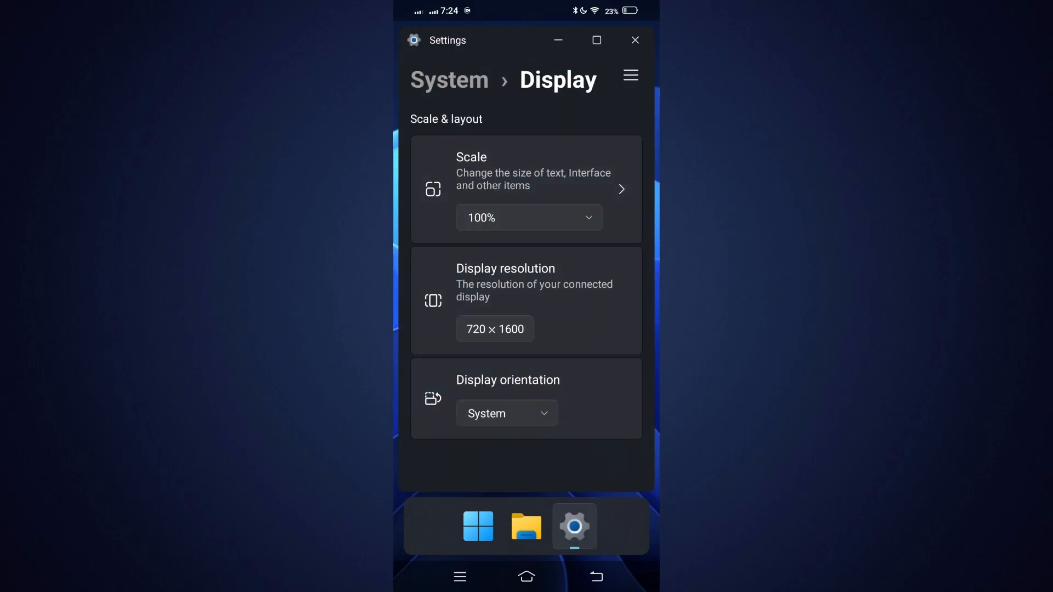
pyautogui.click(478, 527)
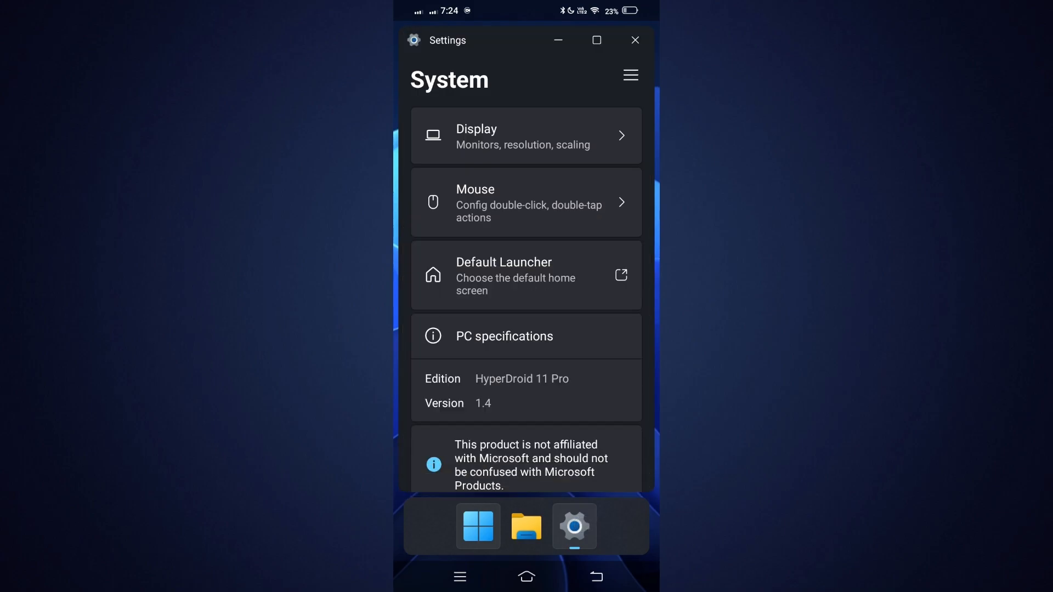
pyautogui.click(635, 40)
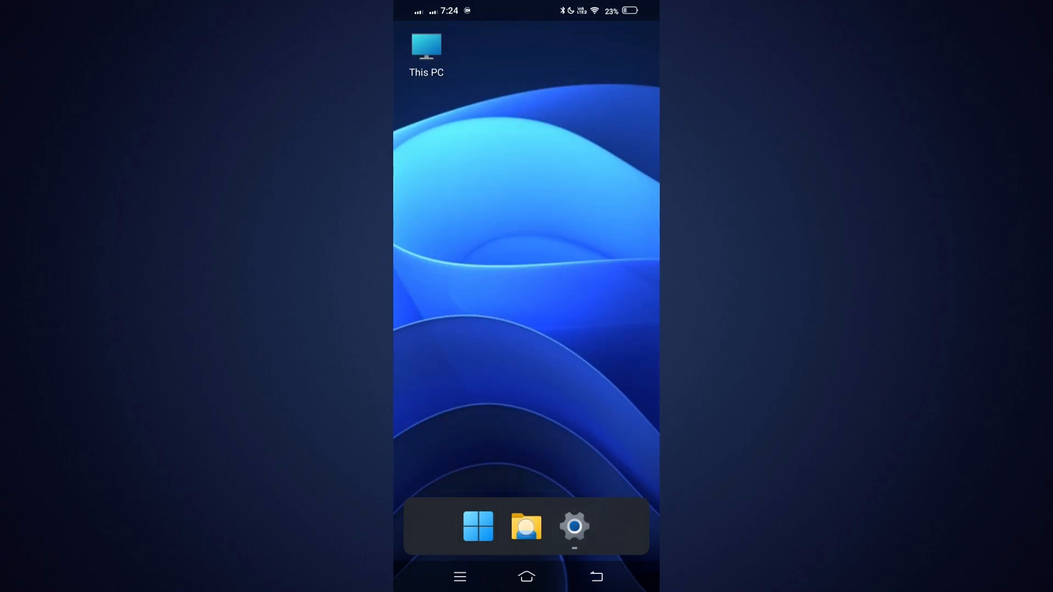
# Open and close the This PC window, then bring up the Start menu
pyautogui.click(526, 526)
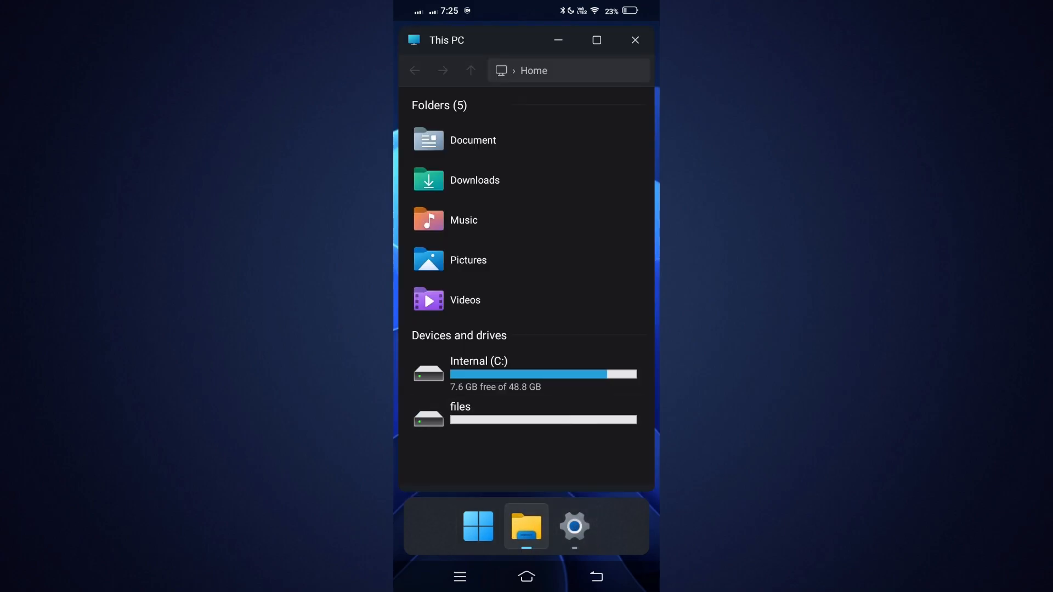
pyautogui.click(636, 40)
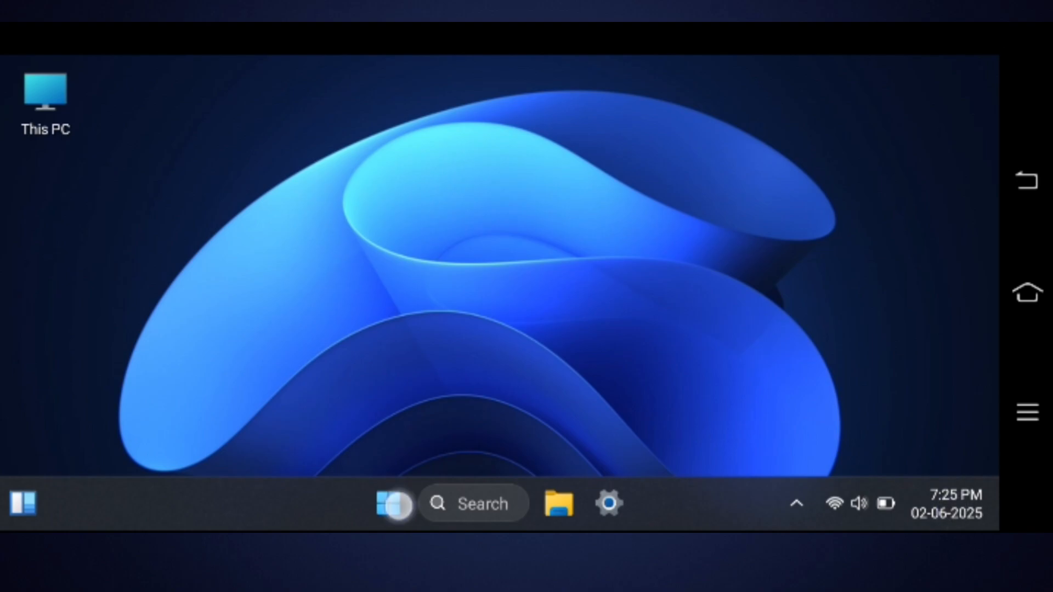
pyautogui.click(393, 504)
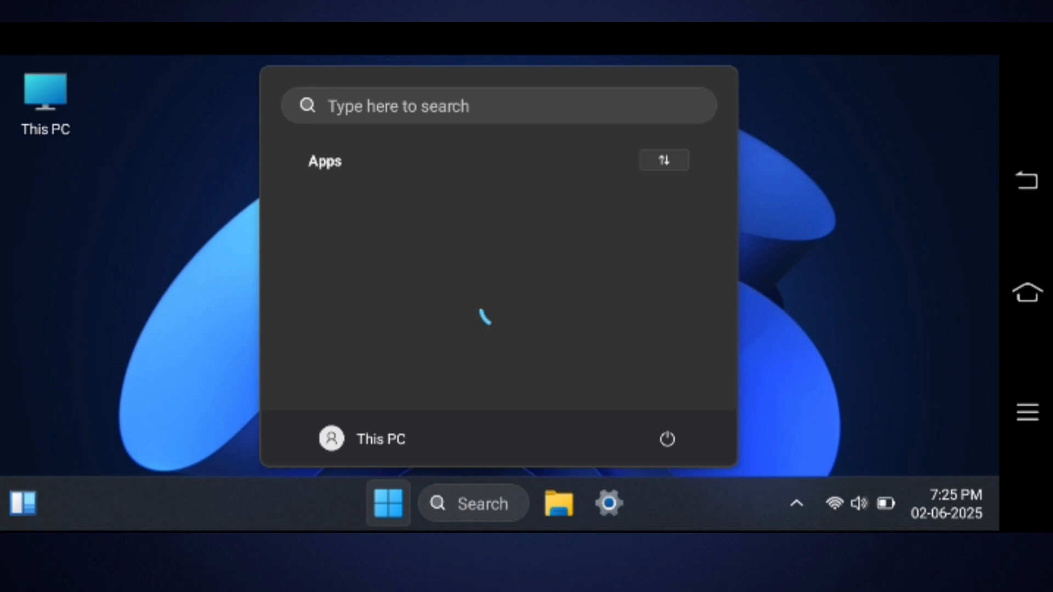